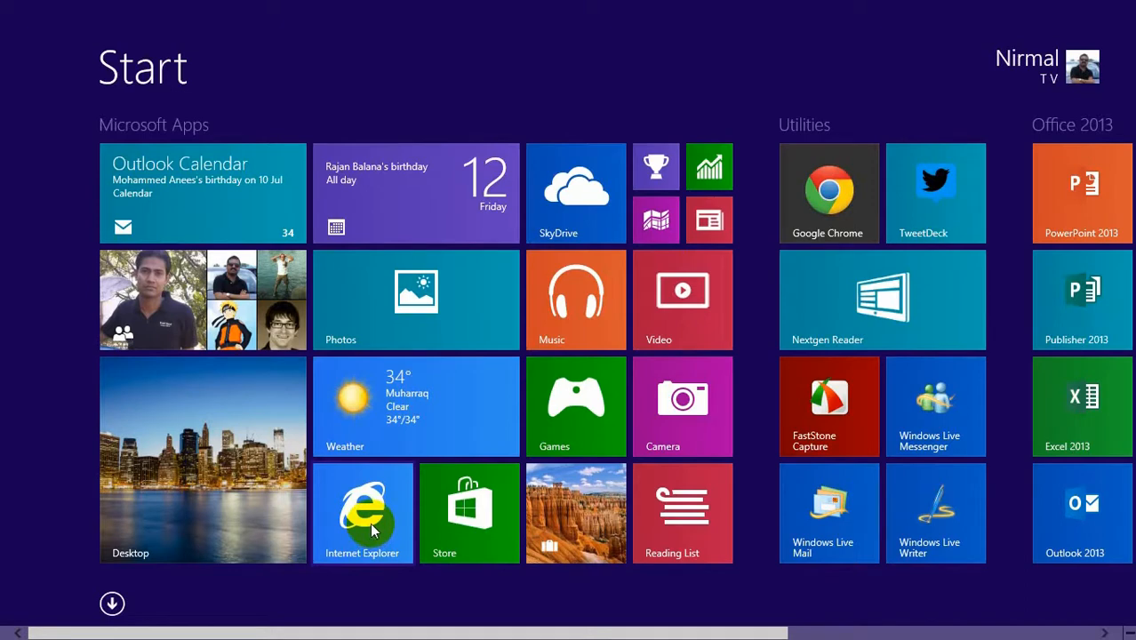
# Launch the modern Internet Explorer app from its Start screen tile.
pyautogui.click(363, 512)
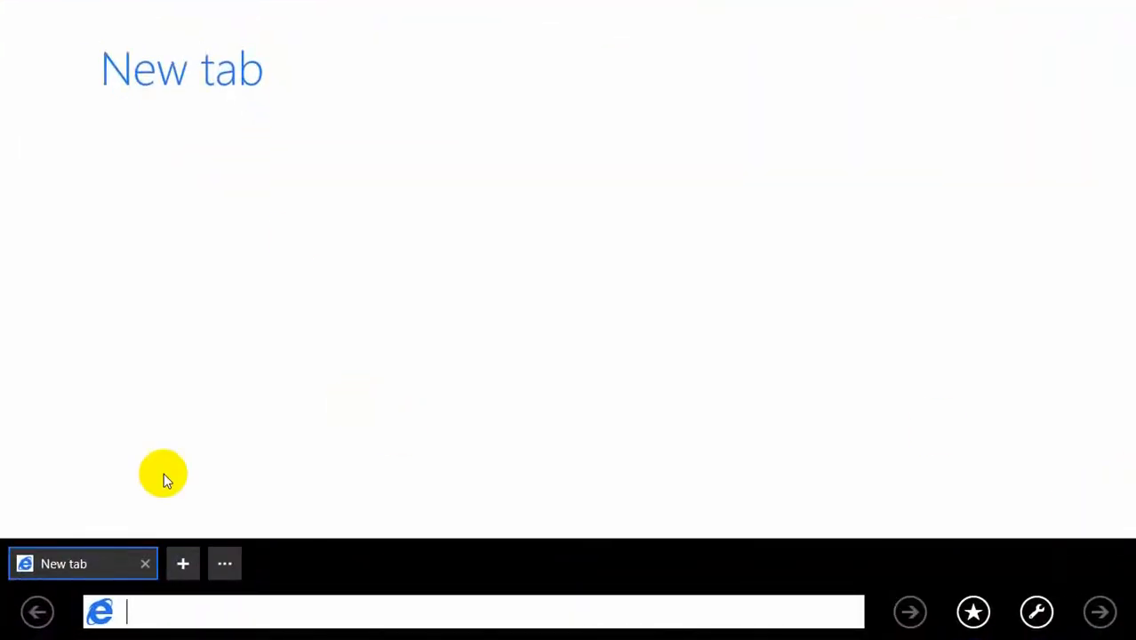
pyautogui.moveTo(157, 74)
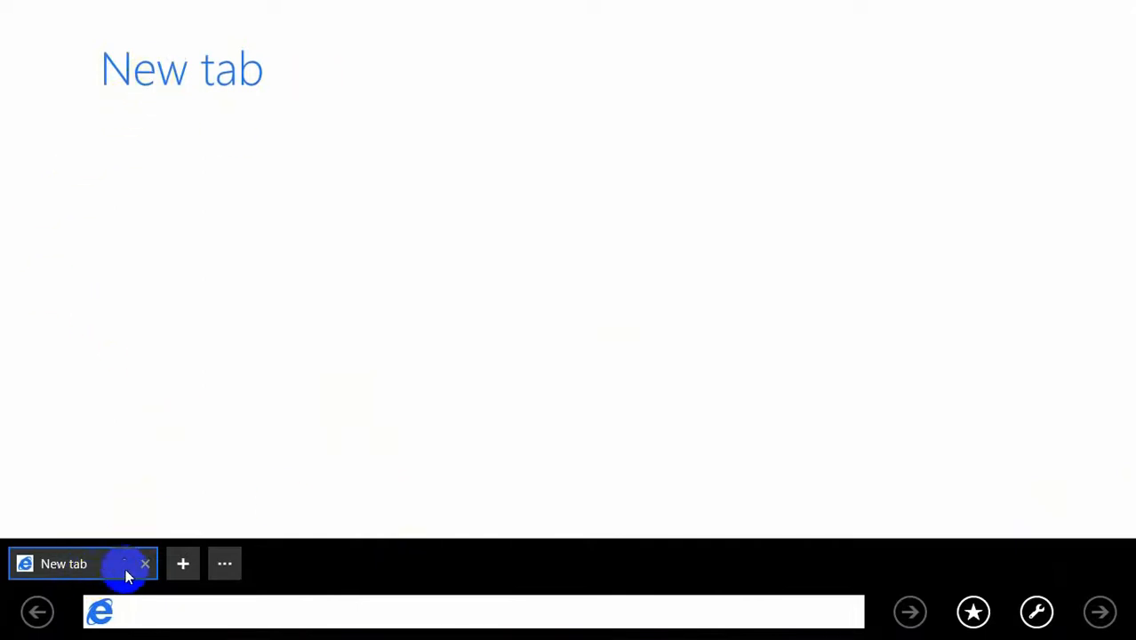
pyautogui.moveTo(393, 569)
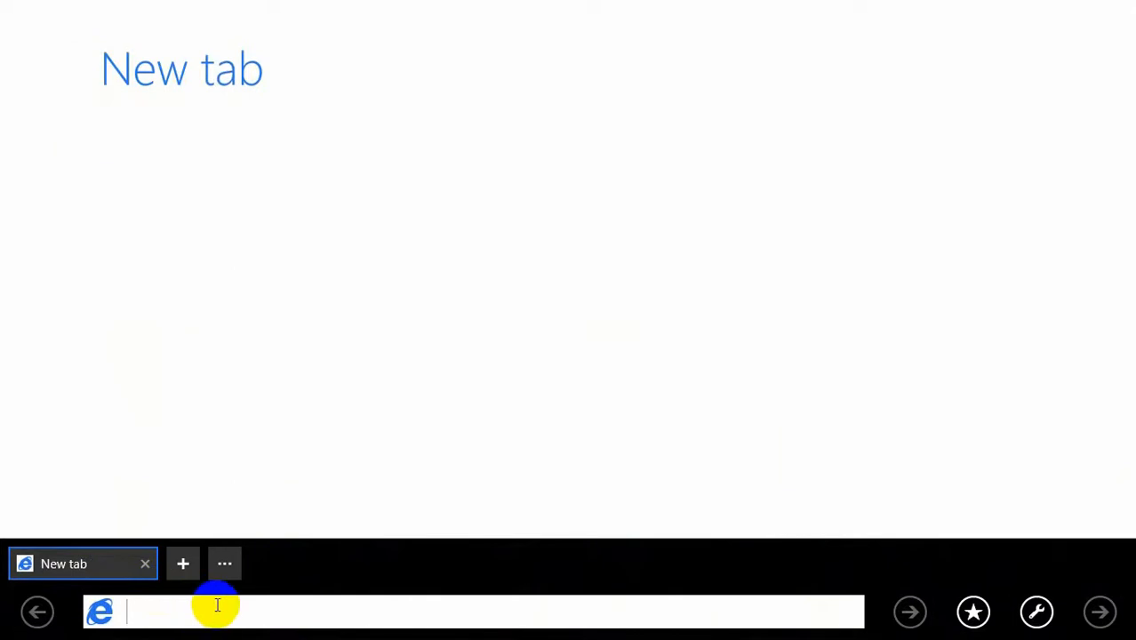
pyautogui.write('http://www.nirmaltv.com/')
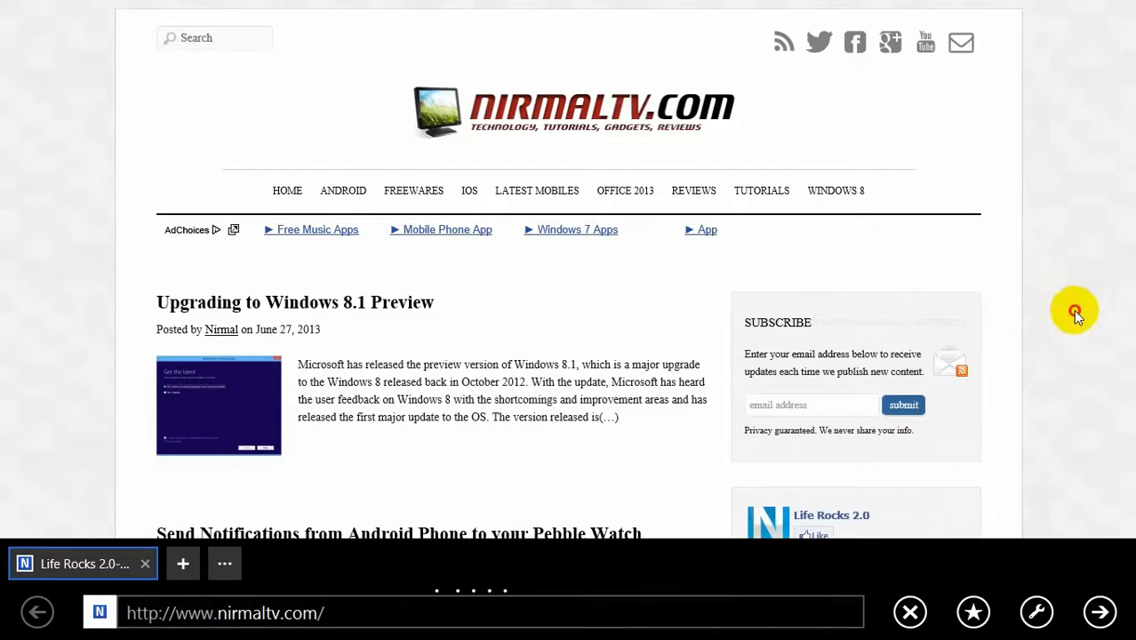
pyautogui.scroll(-3)
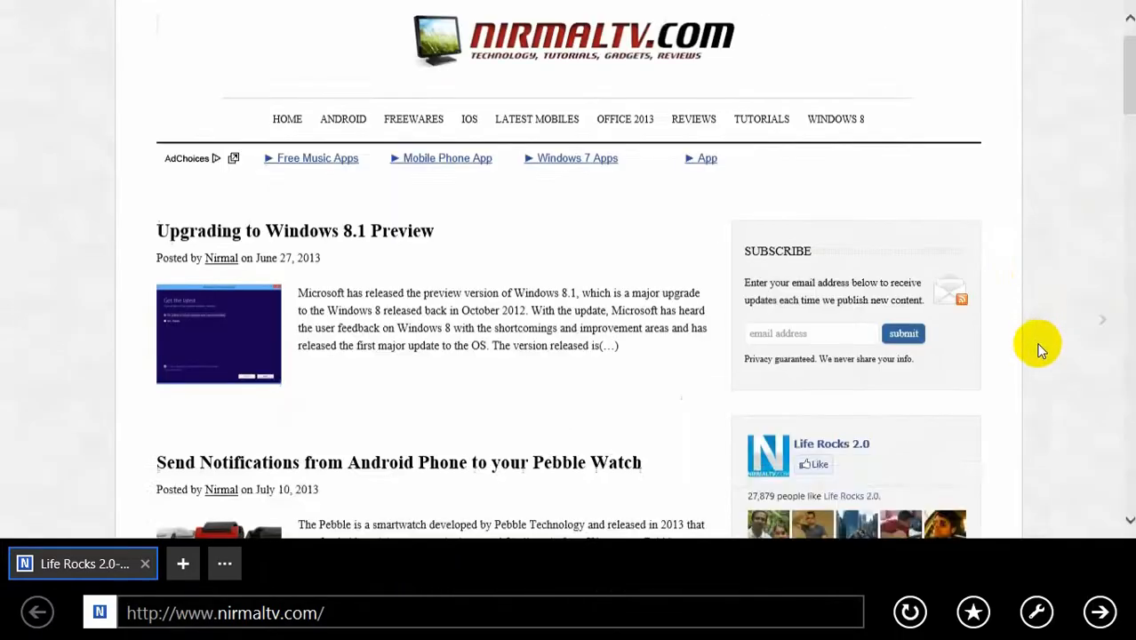
pyautogui.scroll(-3)
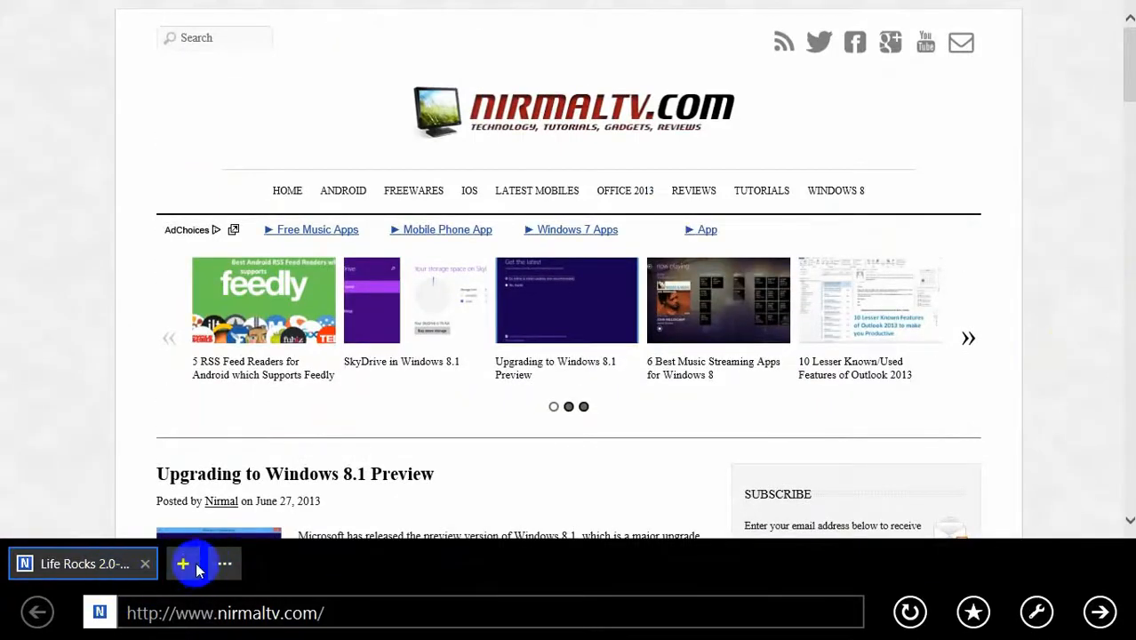
# Add a second blank tab, show the tab options, then bring up the Page tools menu.
pyautogui.click(183, 564)
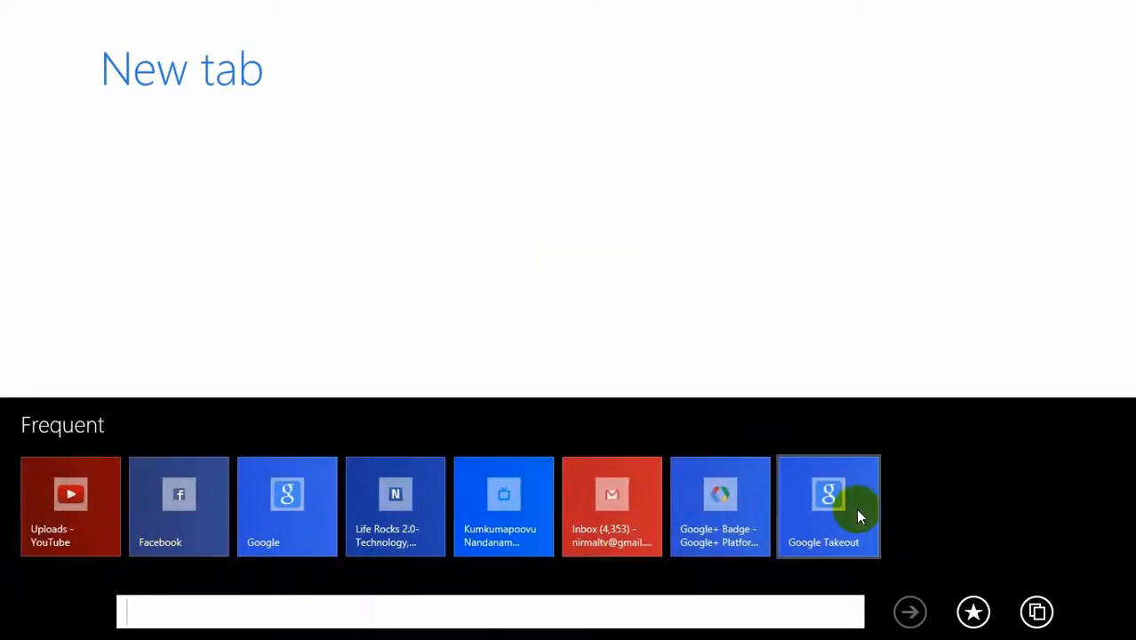
pyautogui.moveTo(547, 324)
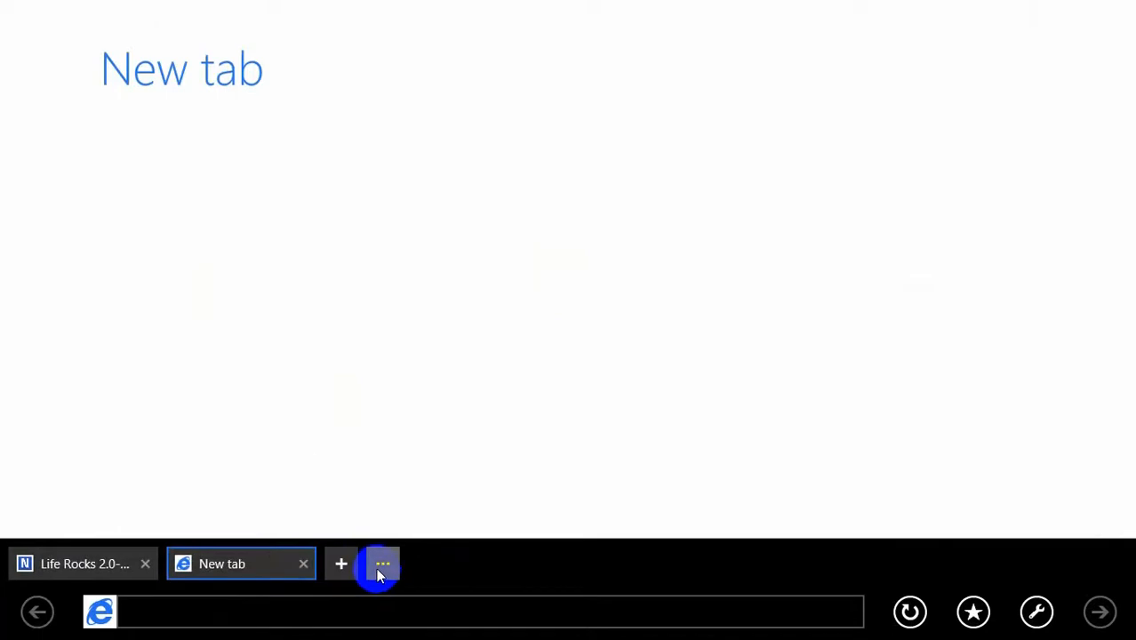
pyautogui.click(382, 563)
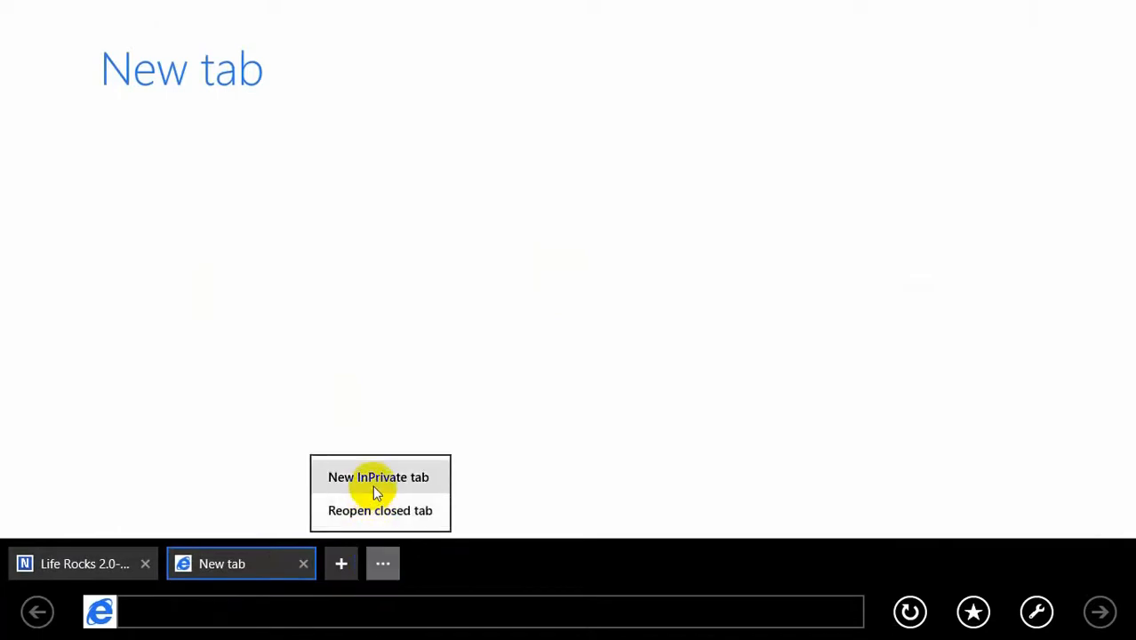
pyautogui.moveTo(379, 484)
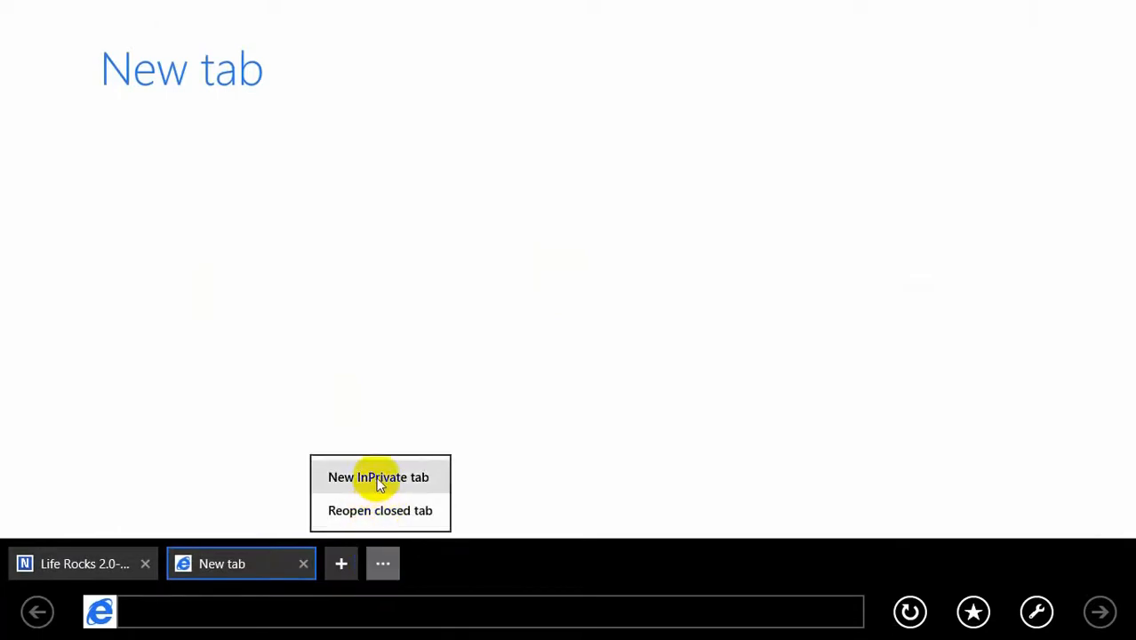
pyautogui.moveTo(1000, 490)
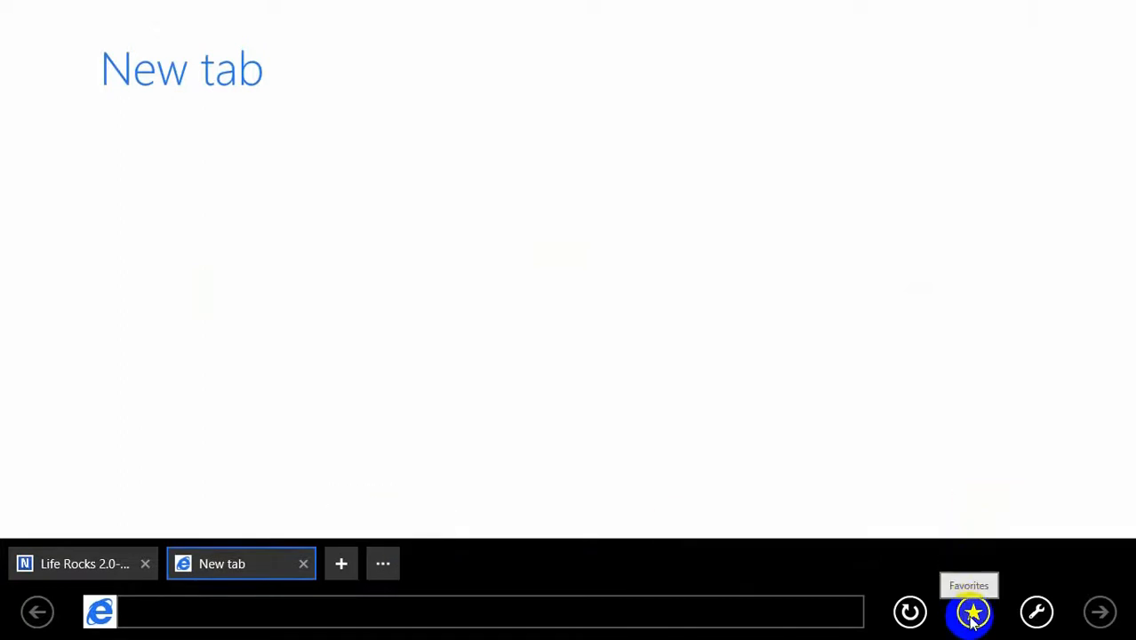
pyautogui.moveTo(946, 618)
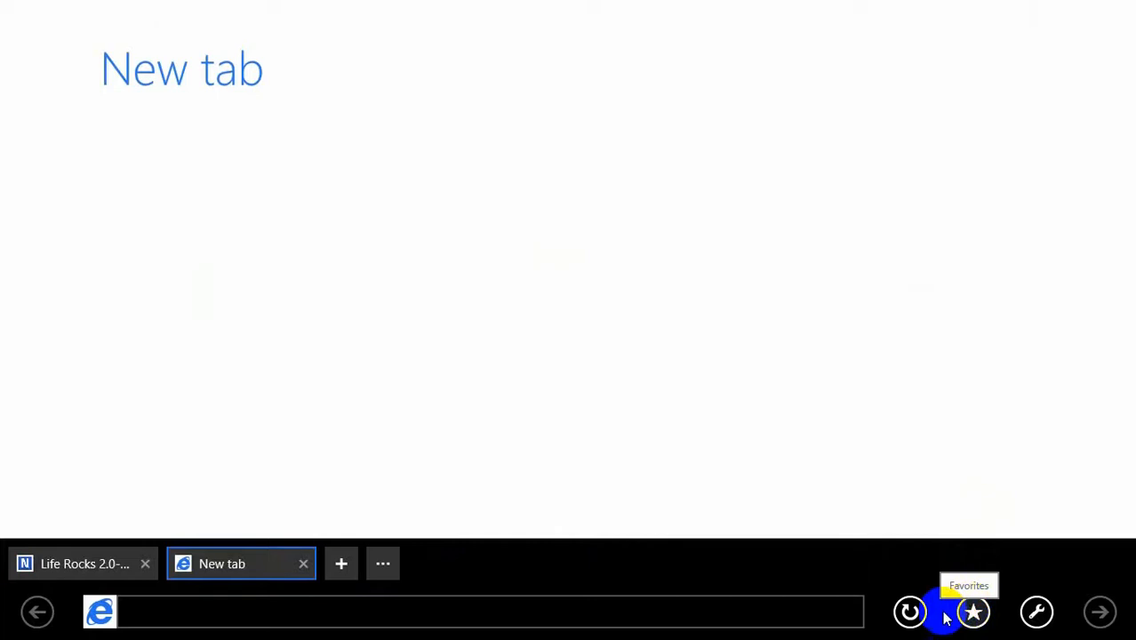
pyautogui.click(1037, 611)
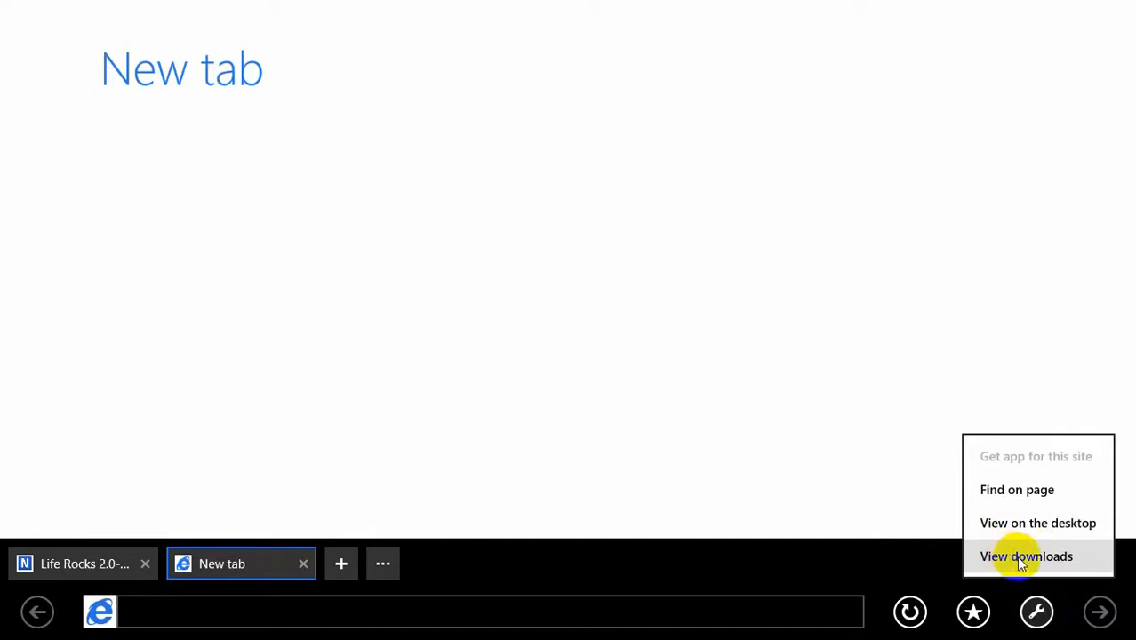
pyautogui.moveTo(278, 594)
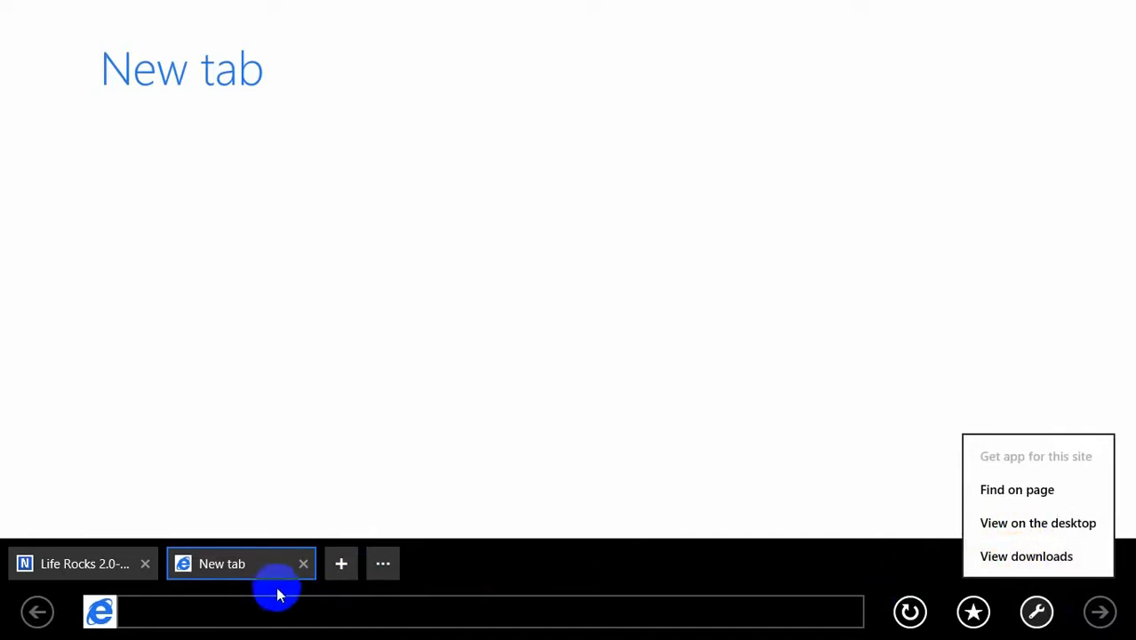
pyautogui.click(267, 612)
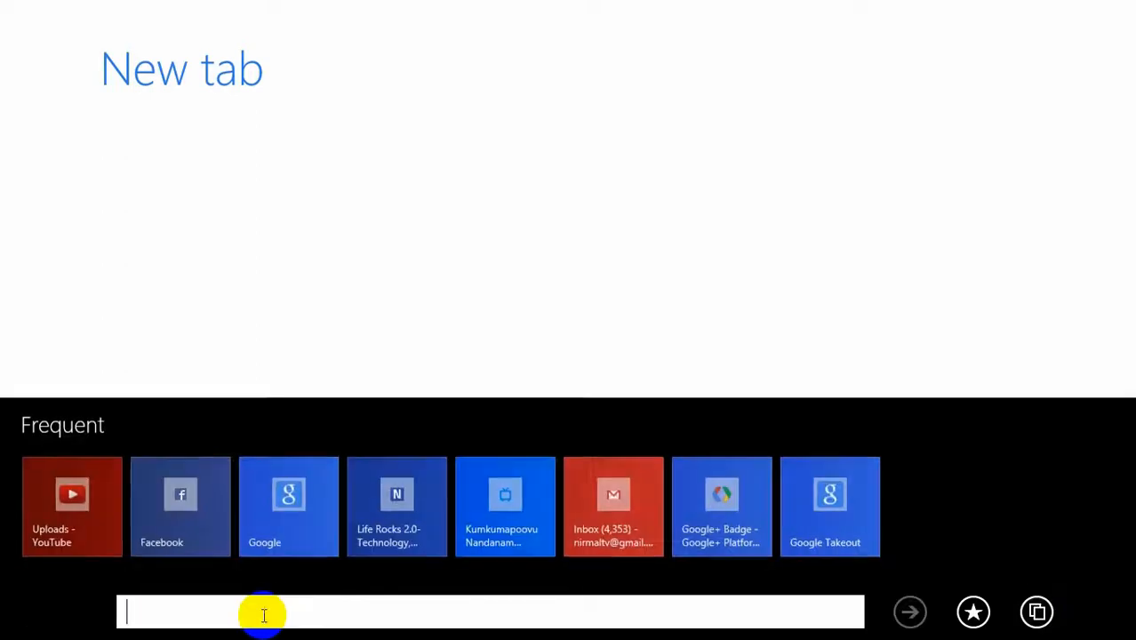
pyautogui.write('http://faststone.org/')
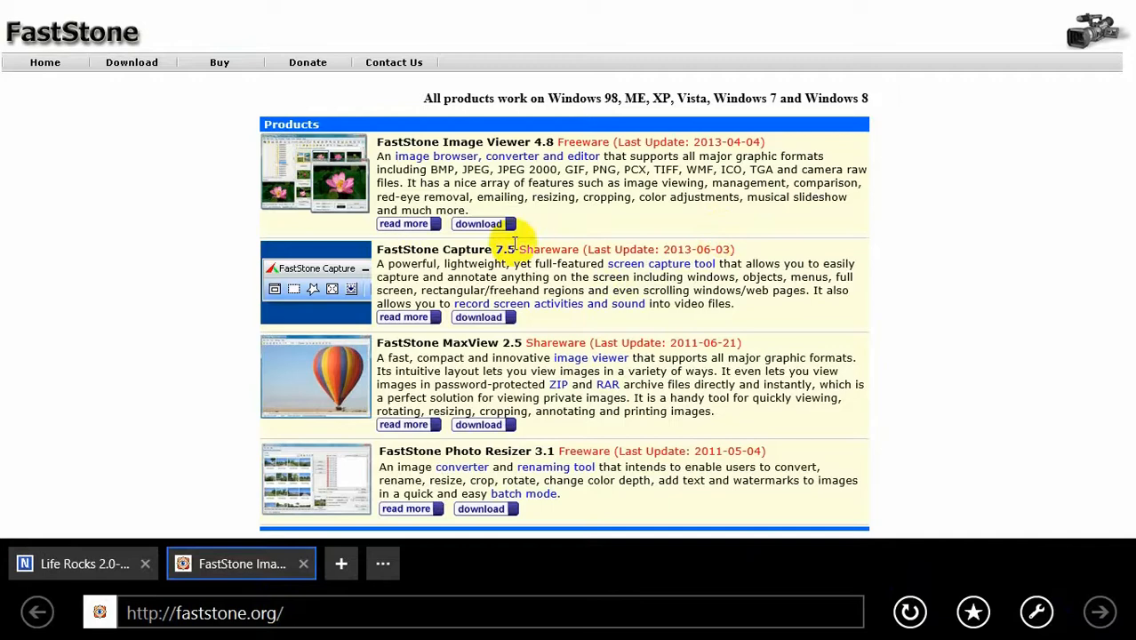
pyautogui.click(479, 224)
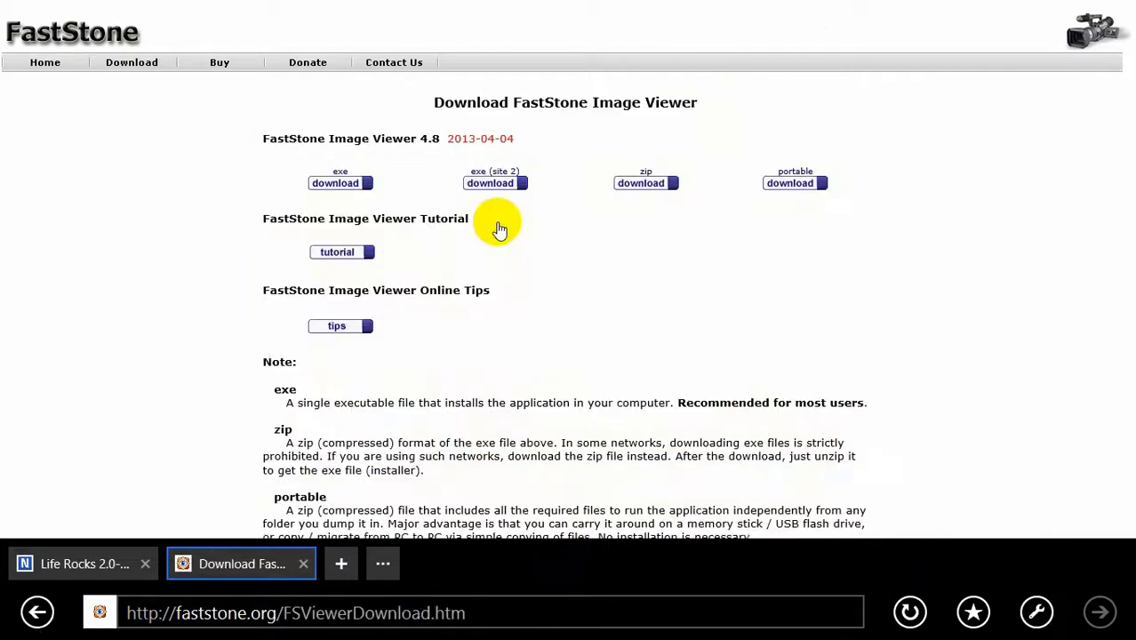
pyautogui.moveTo(644, 183)
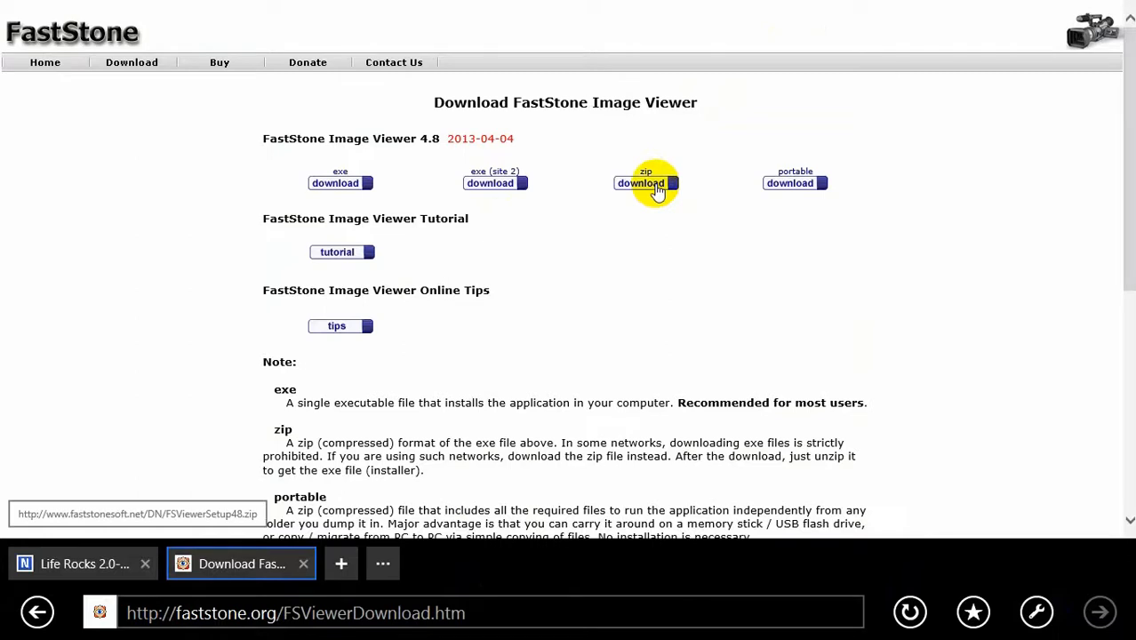
# Download the Image Viewer zip, choose Save, and retry after the first attempt fails.
pyautogui.click(640, 181)
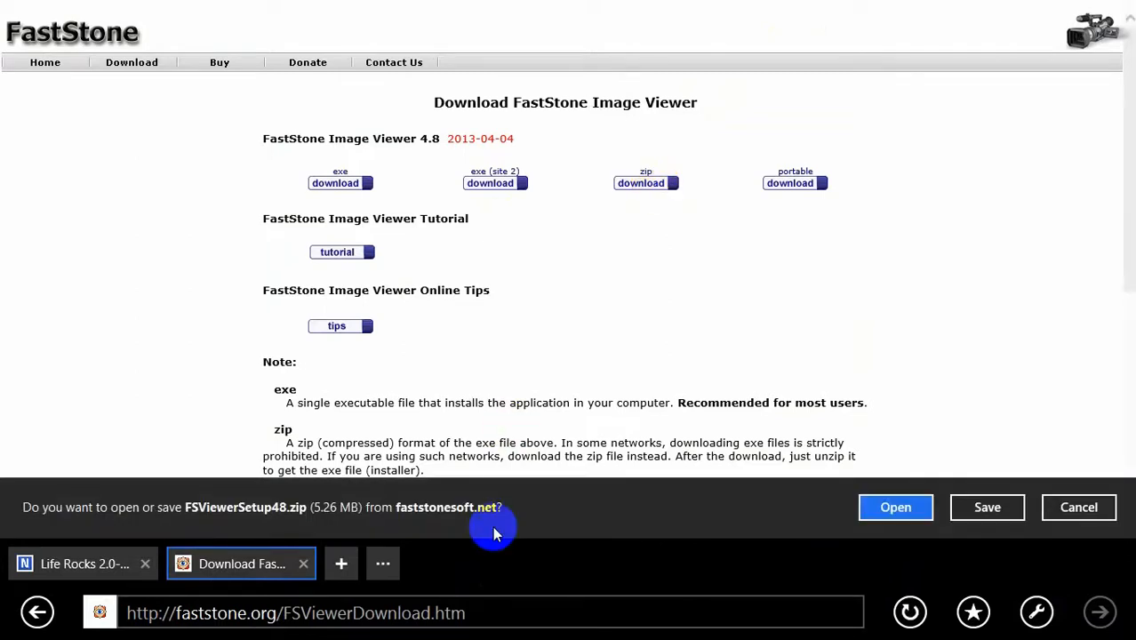
pyautogui.moveTo(164, 533)
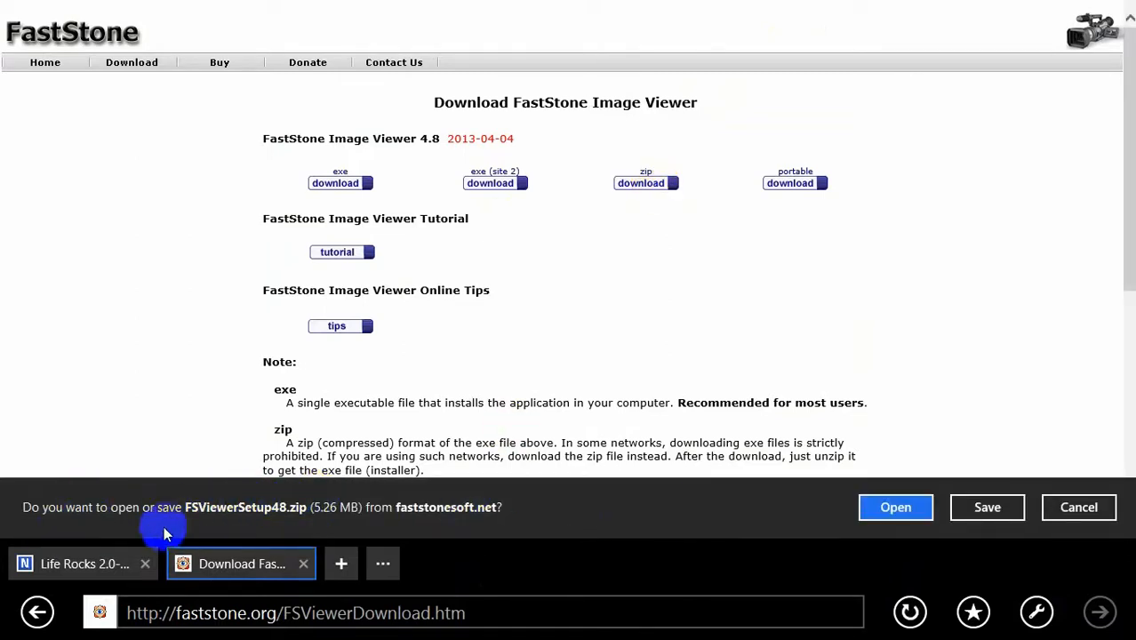
pyautogui.moveTo(483, 530)
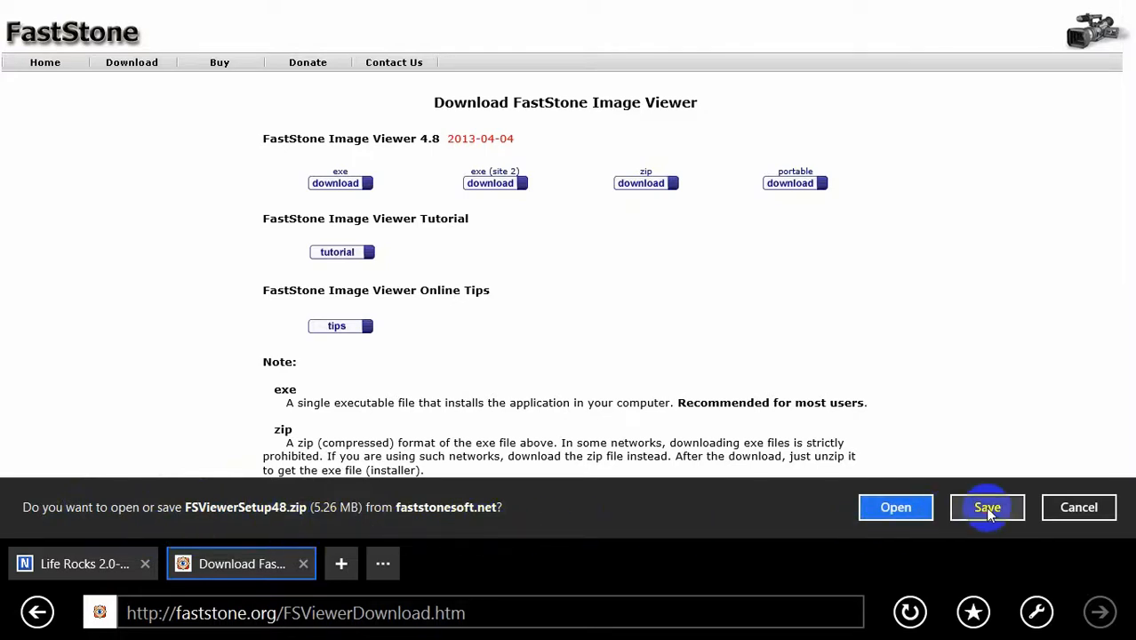
pyautogui.click(987, 507)
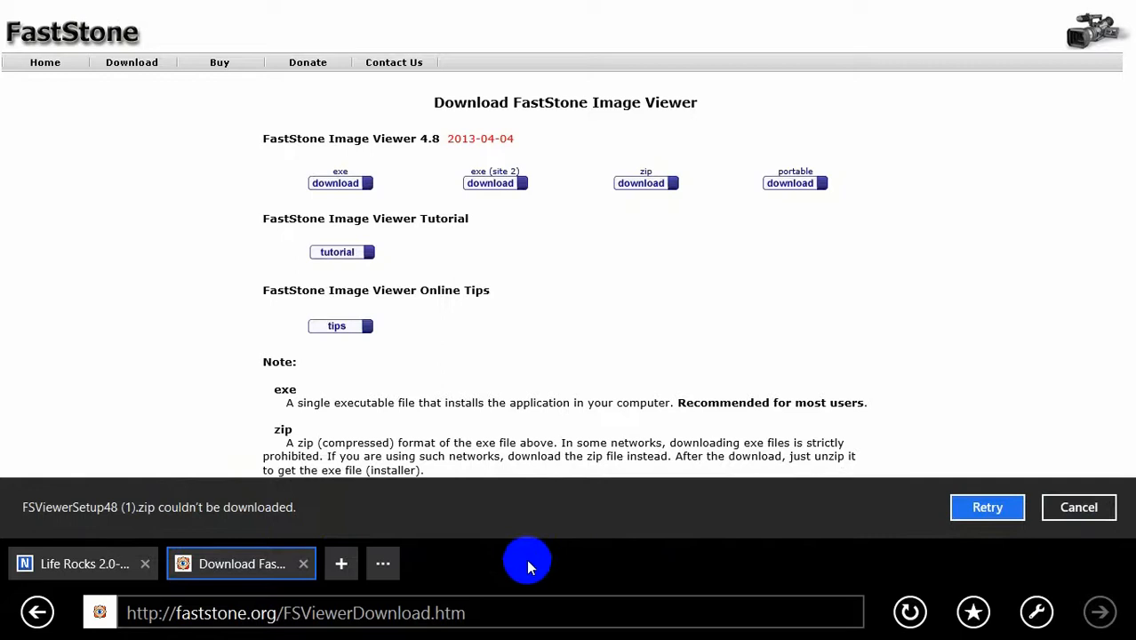
pyautogui.click(986, 507)
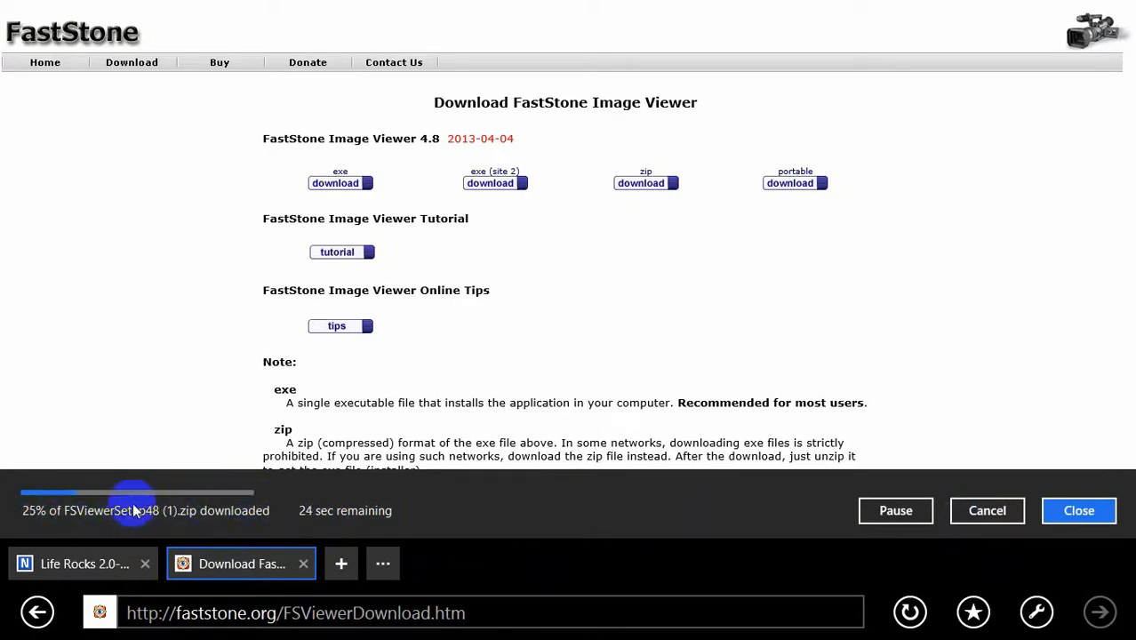
pyautogui.moveTo(174, 503)
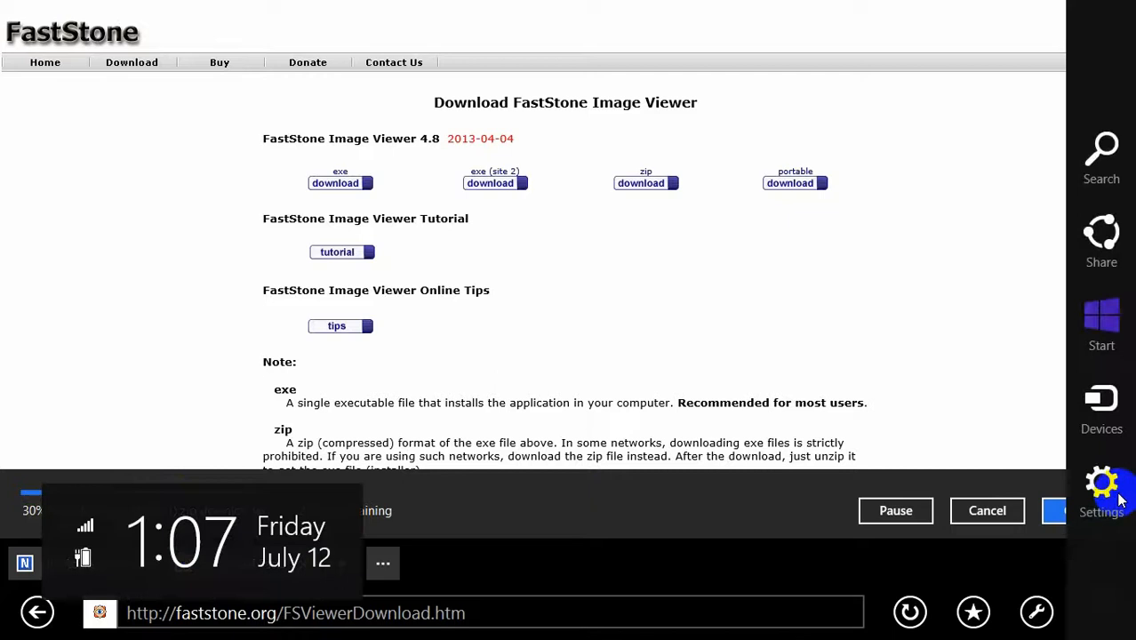
pyautogui.click(1103, 489)
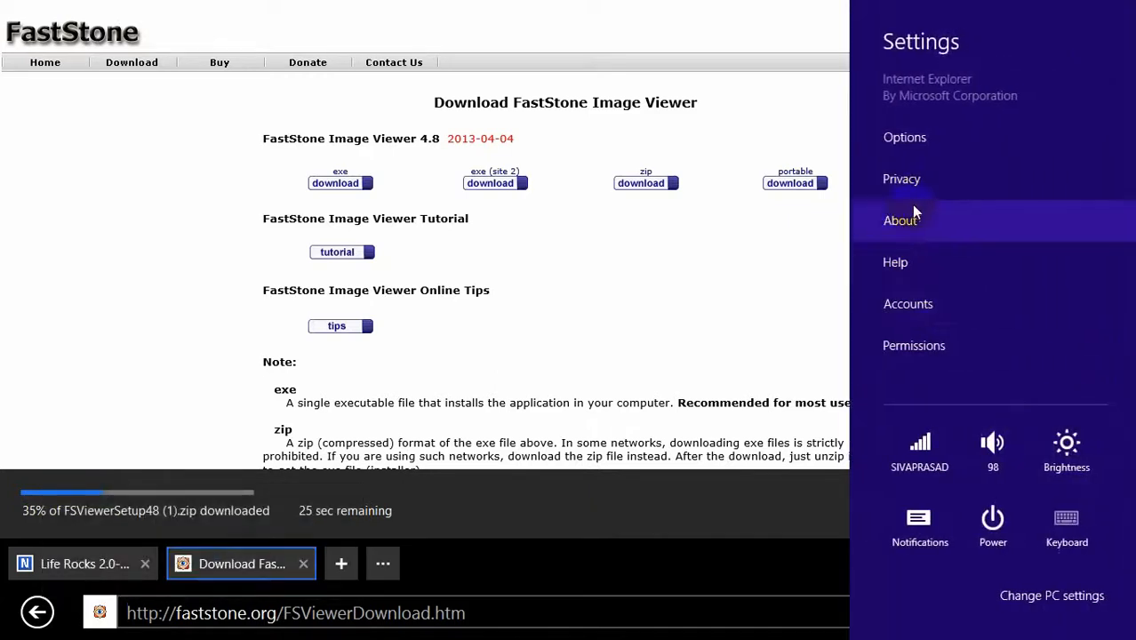
pyautogui.click(905, 137)
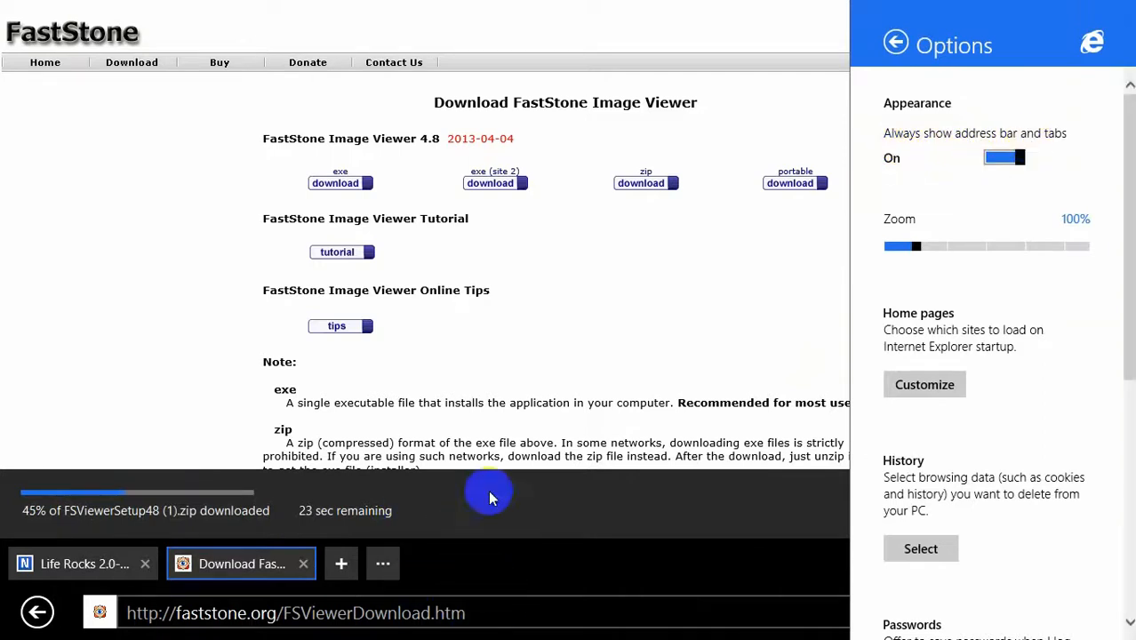
pyautogui.click(1005, 157)
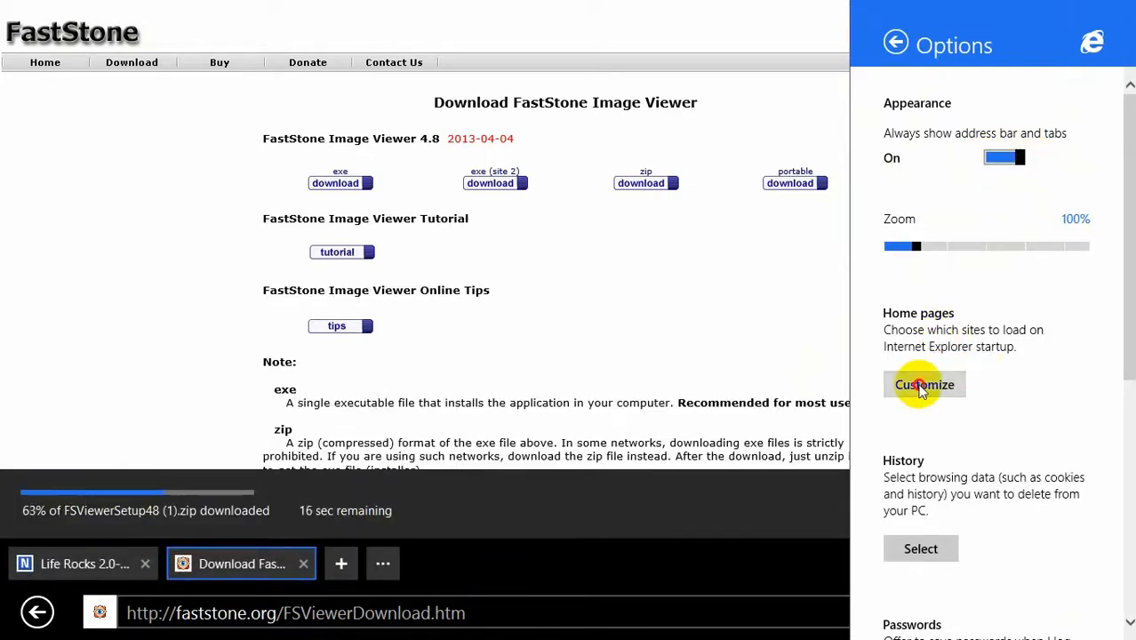
pyautogui.click(925, 384)
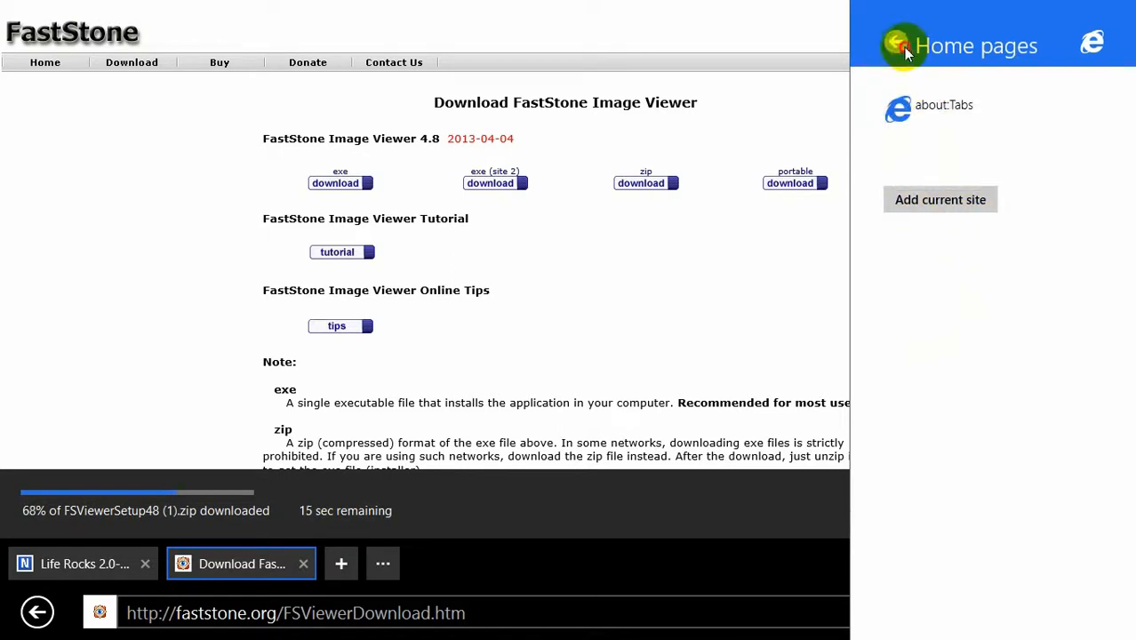
pyautogui.click(896, 46)
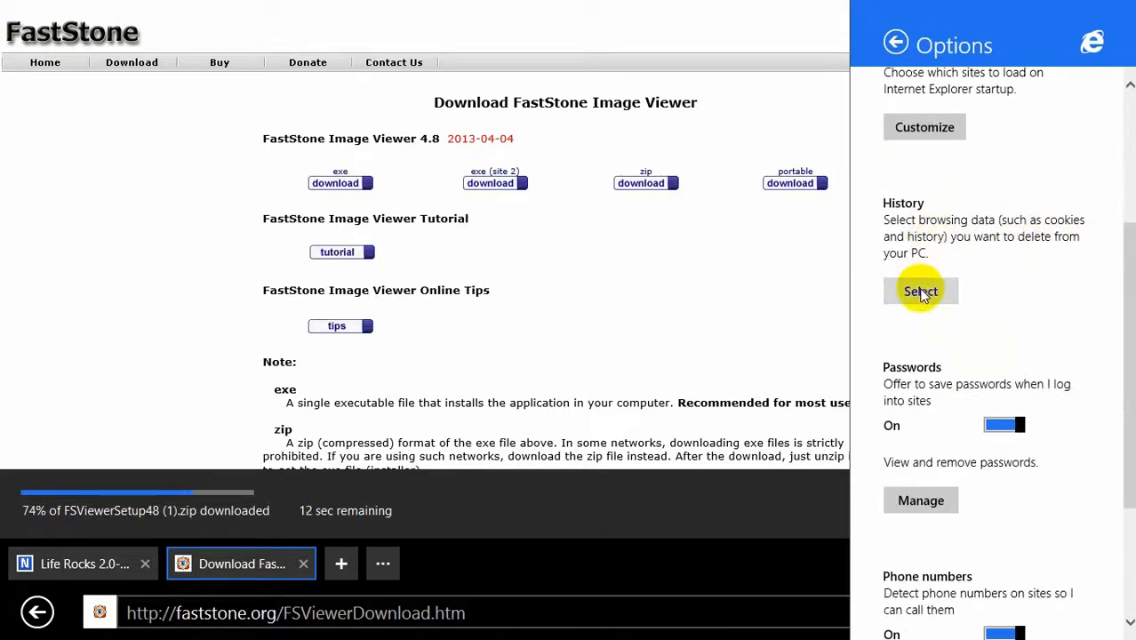
pyautogui.click(921, 292)
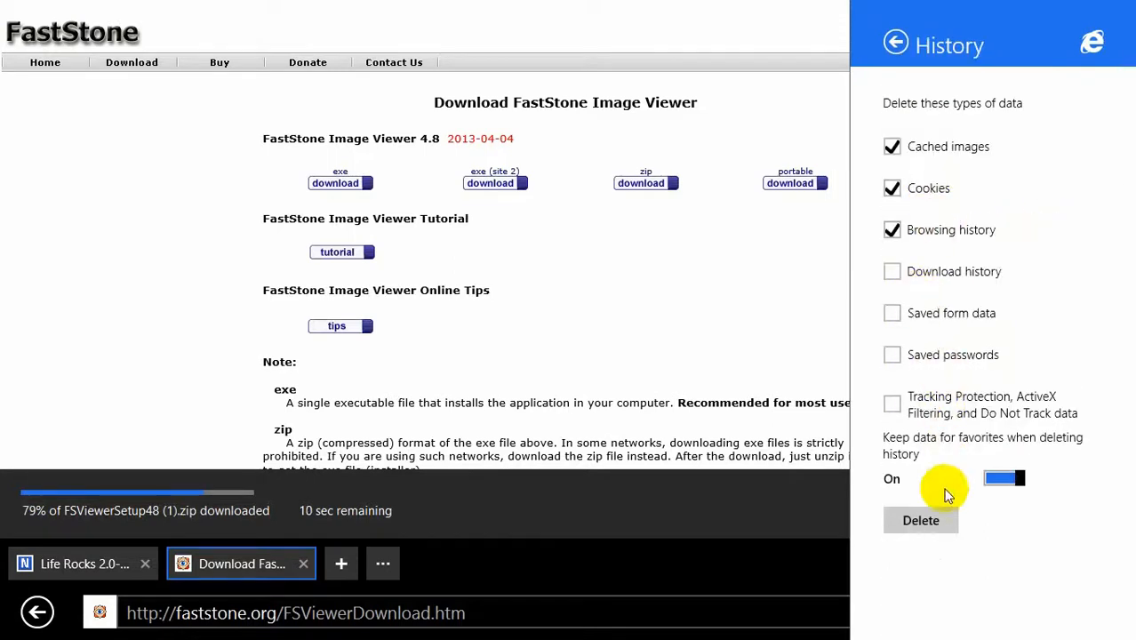
pyautogui.click(897, 43)
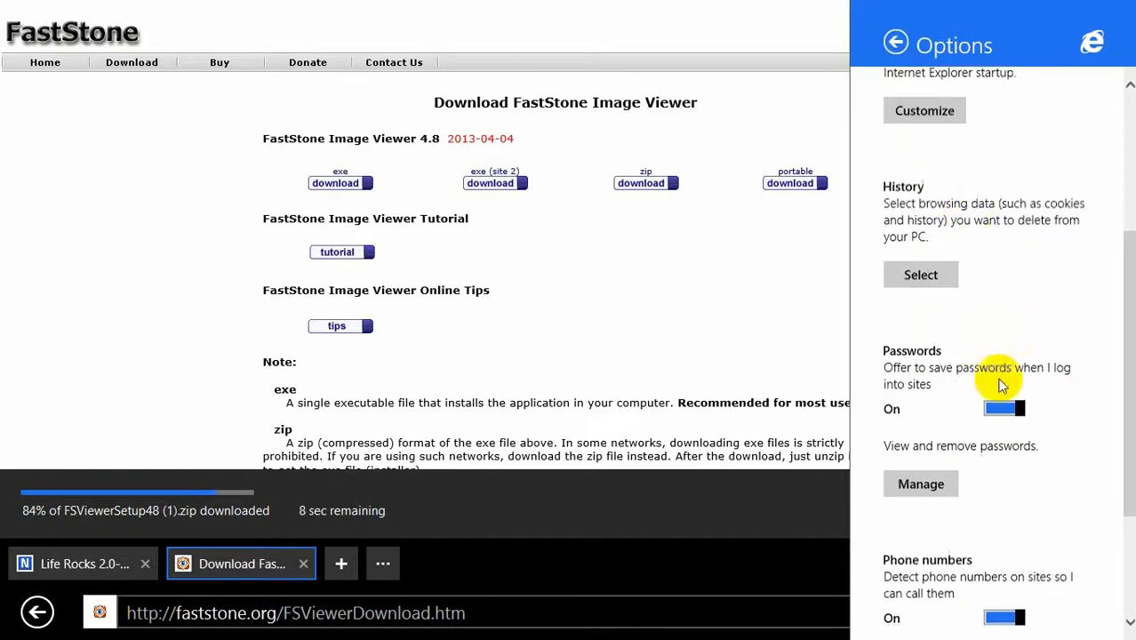
pyautogui.scroll(-3)
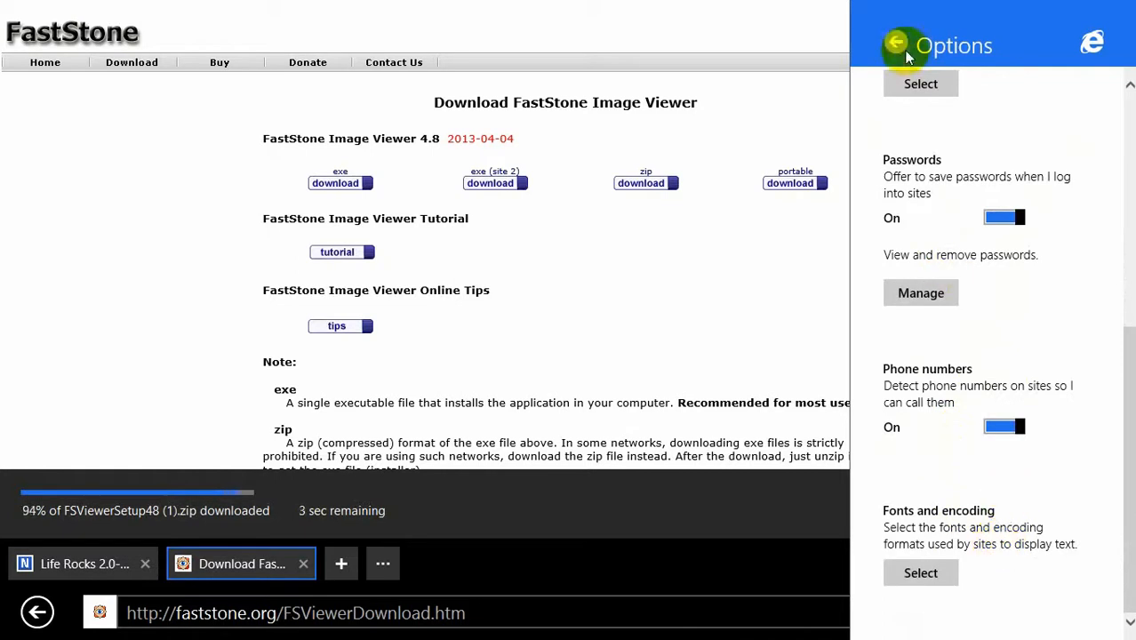
# Return to the Settings list, scroll through the Privacy options, then close settings.
pyautogui.click(896, 43)
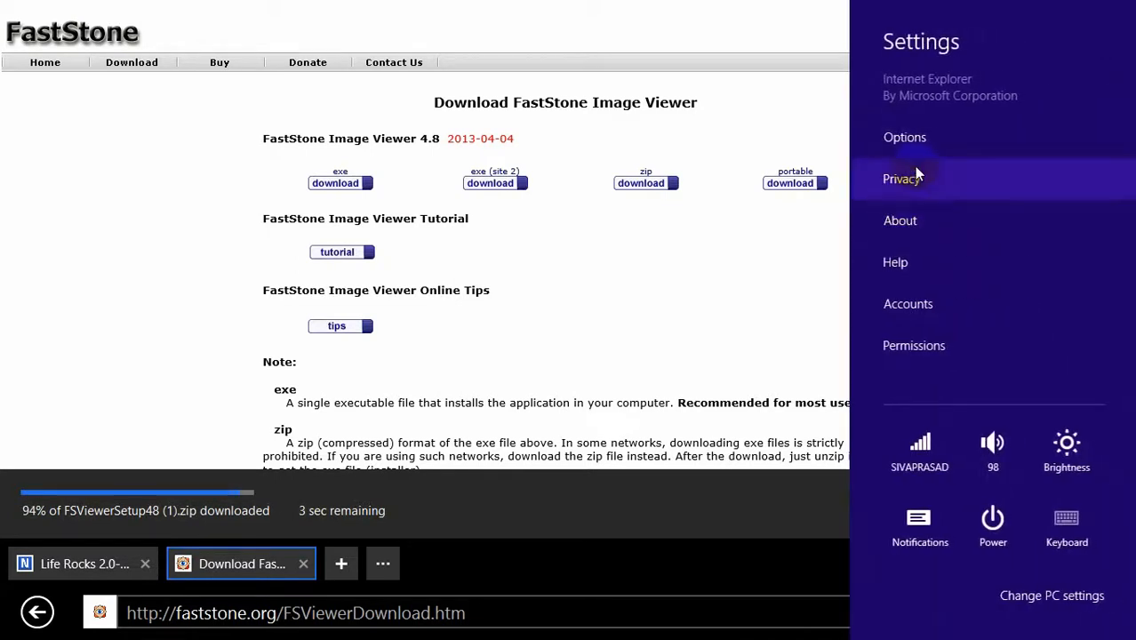
pyautogui.click(903, 178)
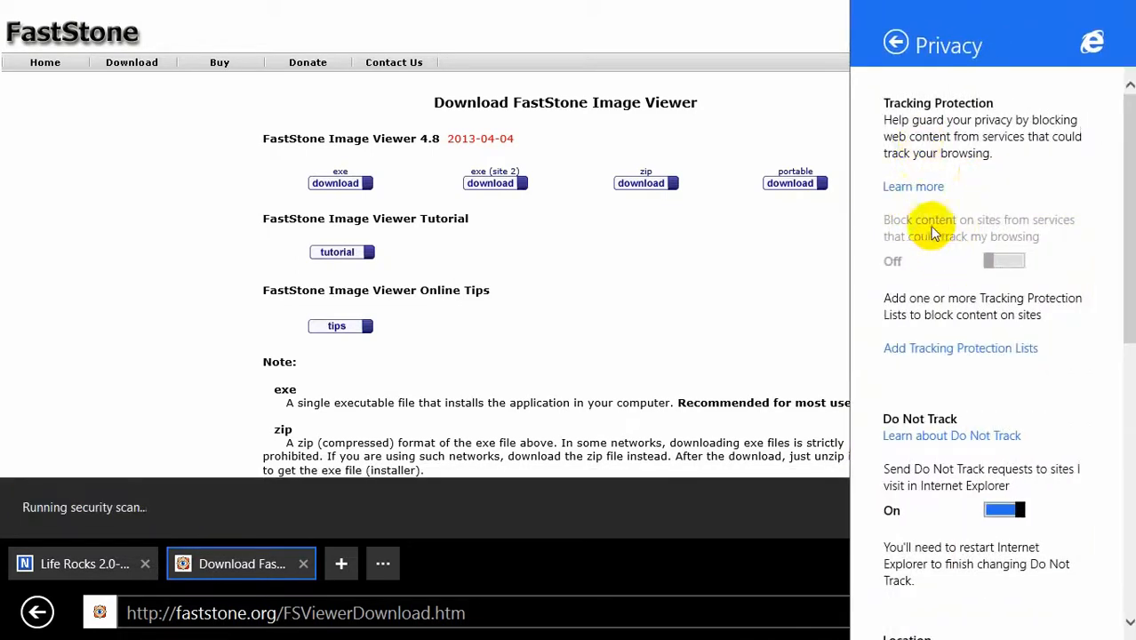
pyautogui.scroll(-3)
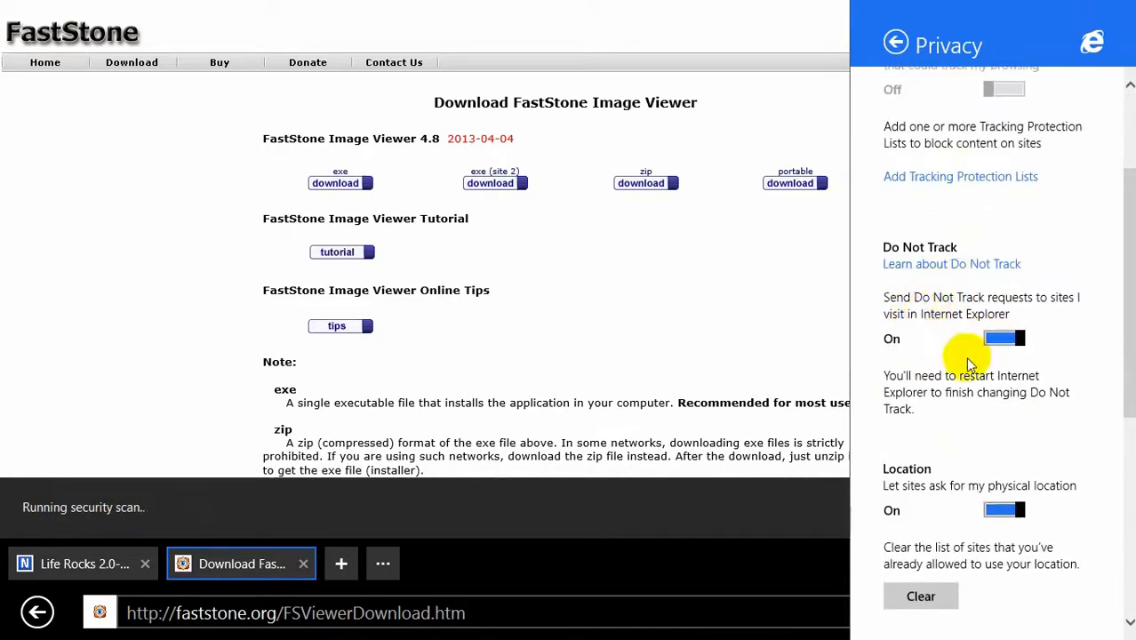
pyautogui.scroll(-3)
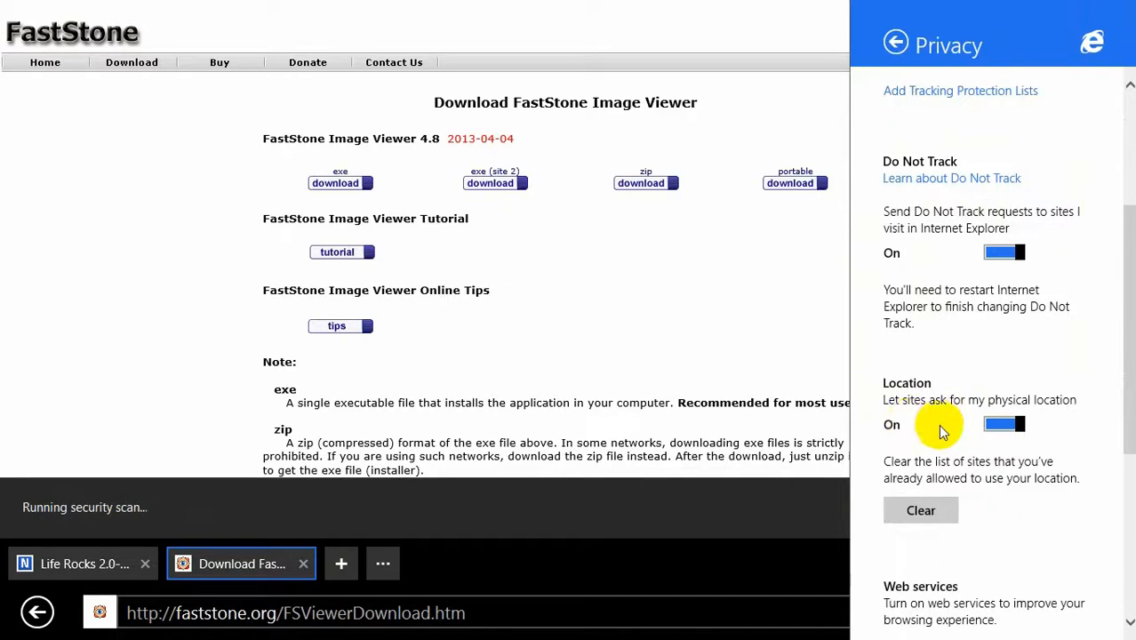
pyautogui.scroll(-3)
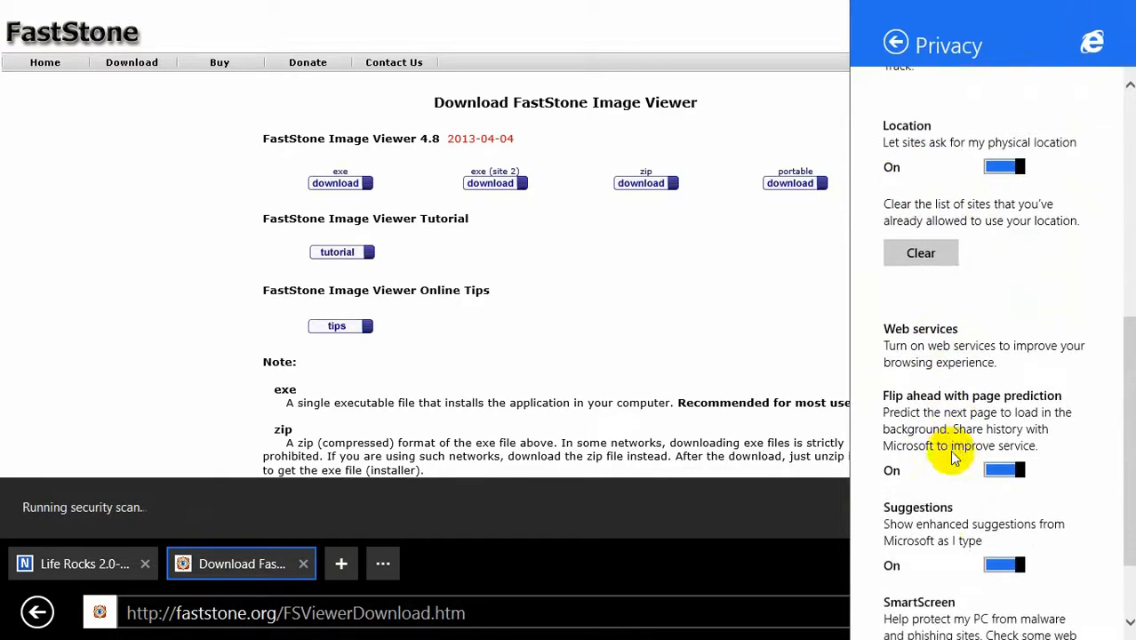
pyautogui.scroll(-3)
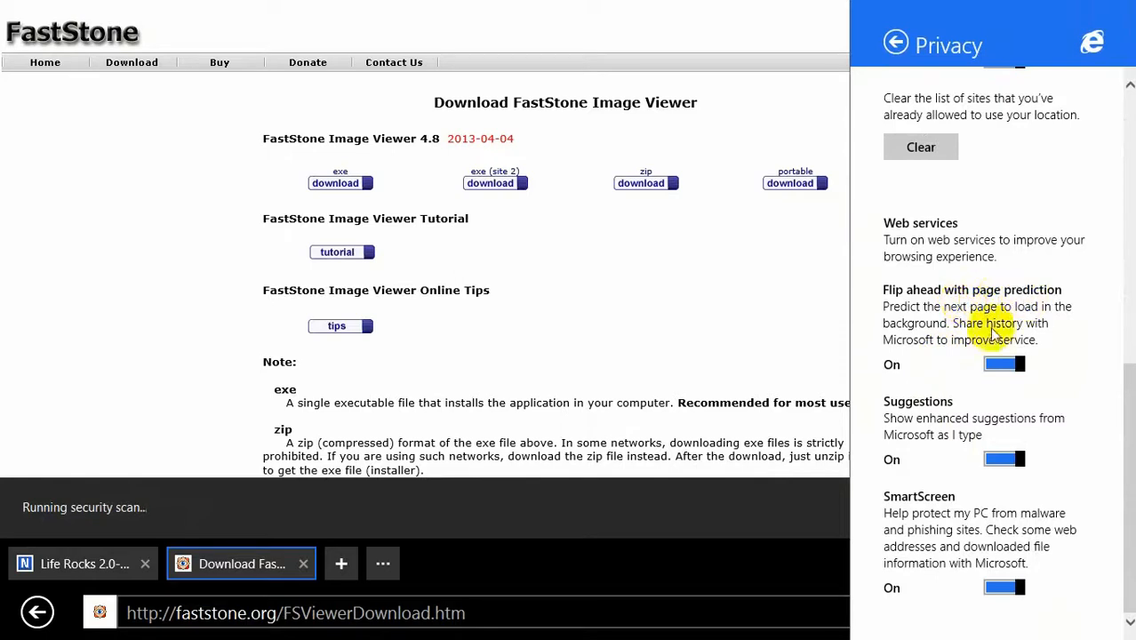
pyautogui.moveTo(929, 400)
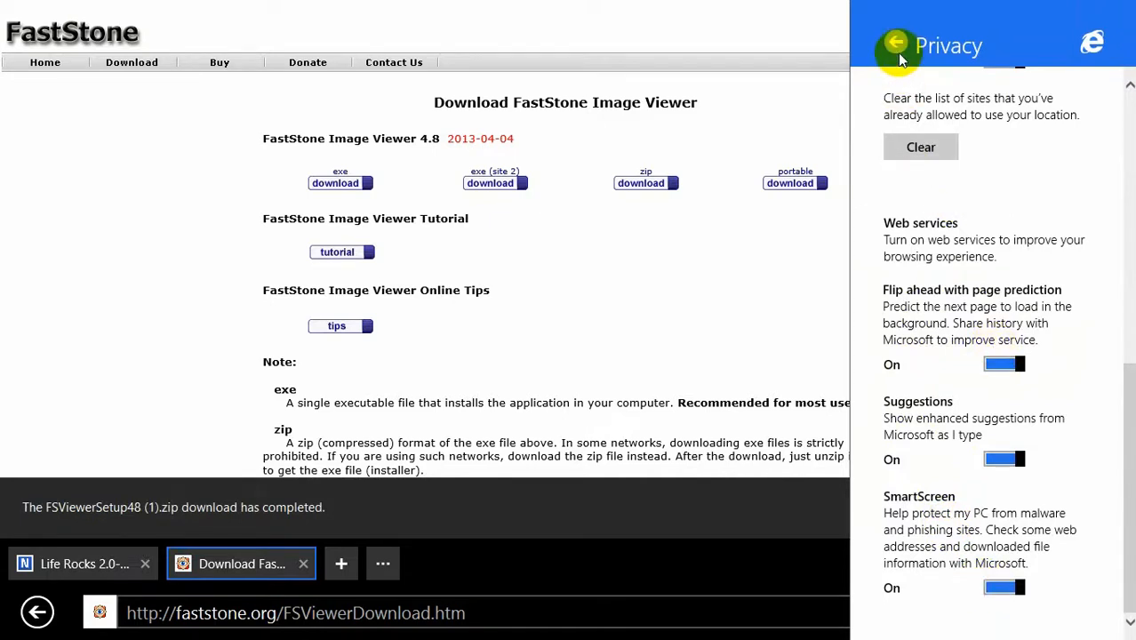
pyautogui.click(896, 43)
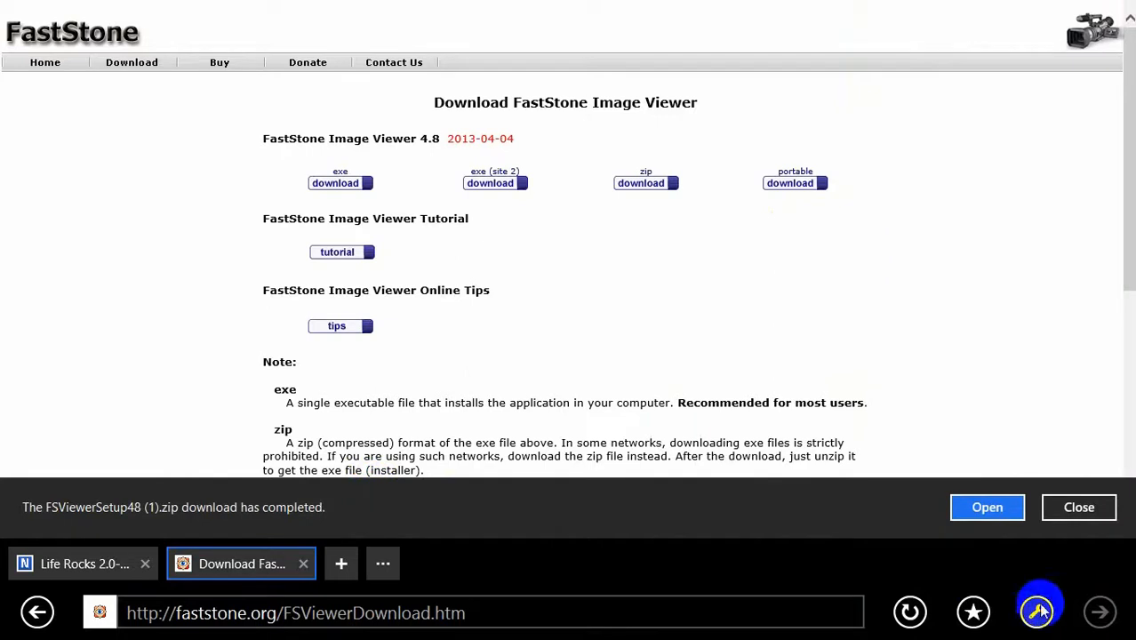
# View downloads from Page tools, select a FastStone zip, then dismiss the Downloads bar.
pyautogui.click(1037, 612)
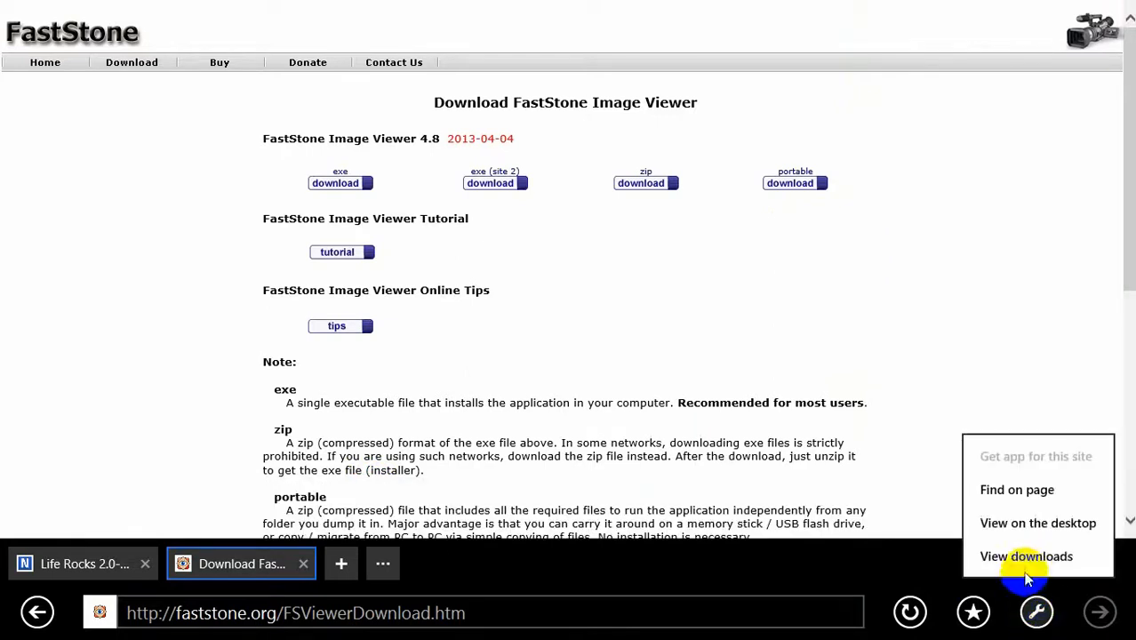
pyautogui.click(1026, 555)
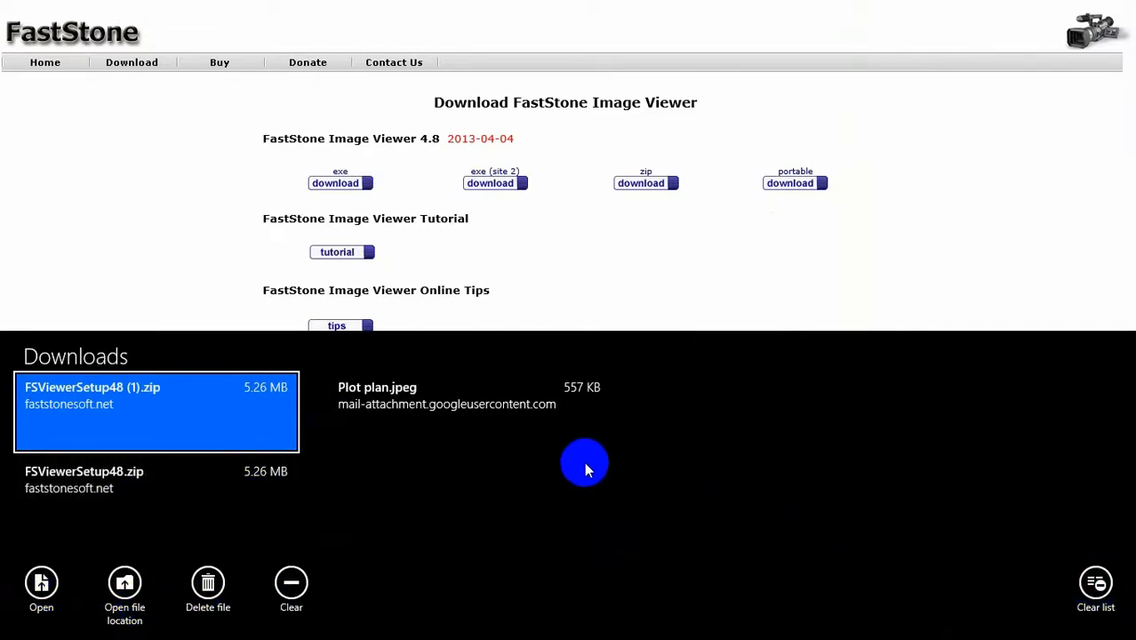
pyautogui.moveTo(400, 448)
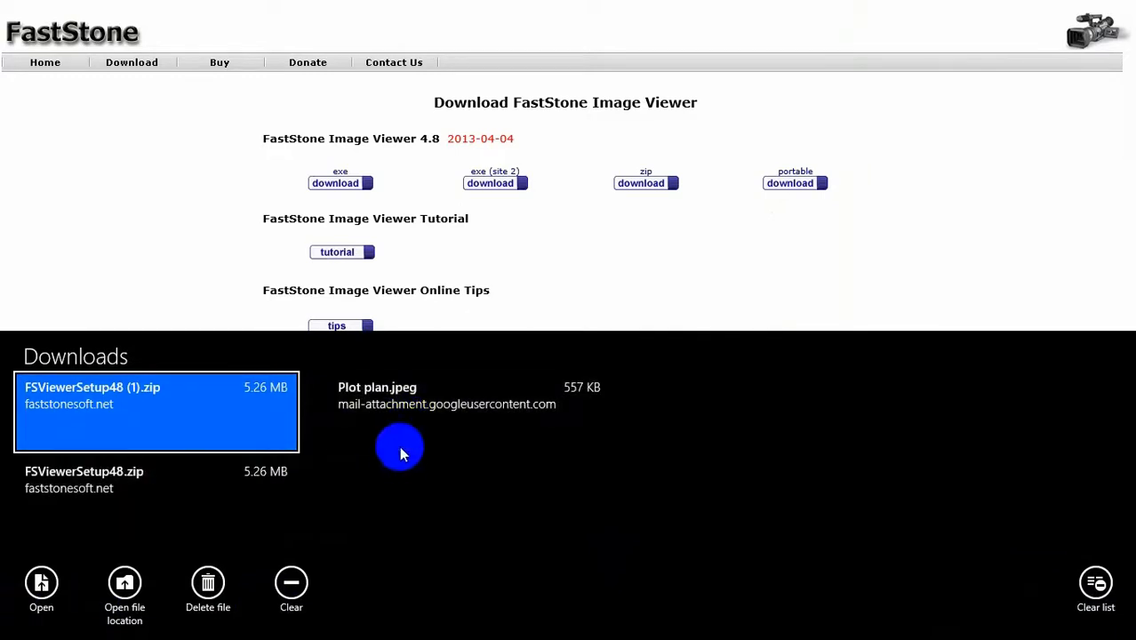
pyautogui.click(156, 495)
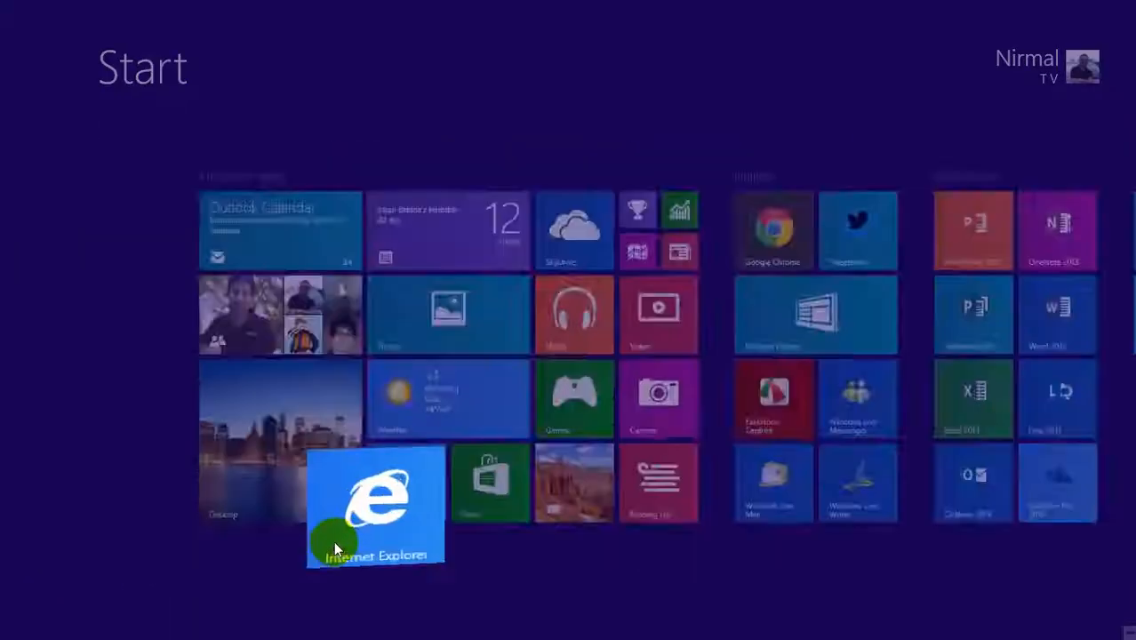
pyautogui.click(375, 507)
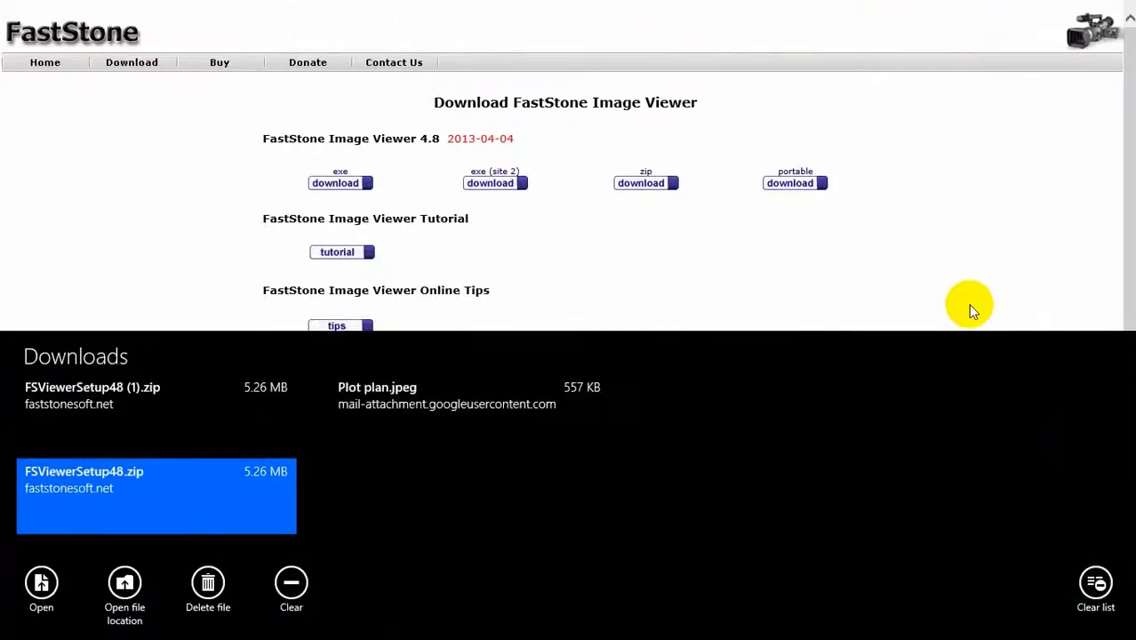
pyautogui.click(80, 563)
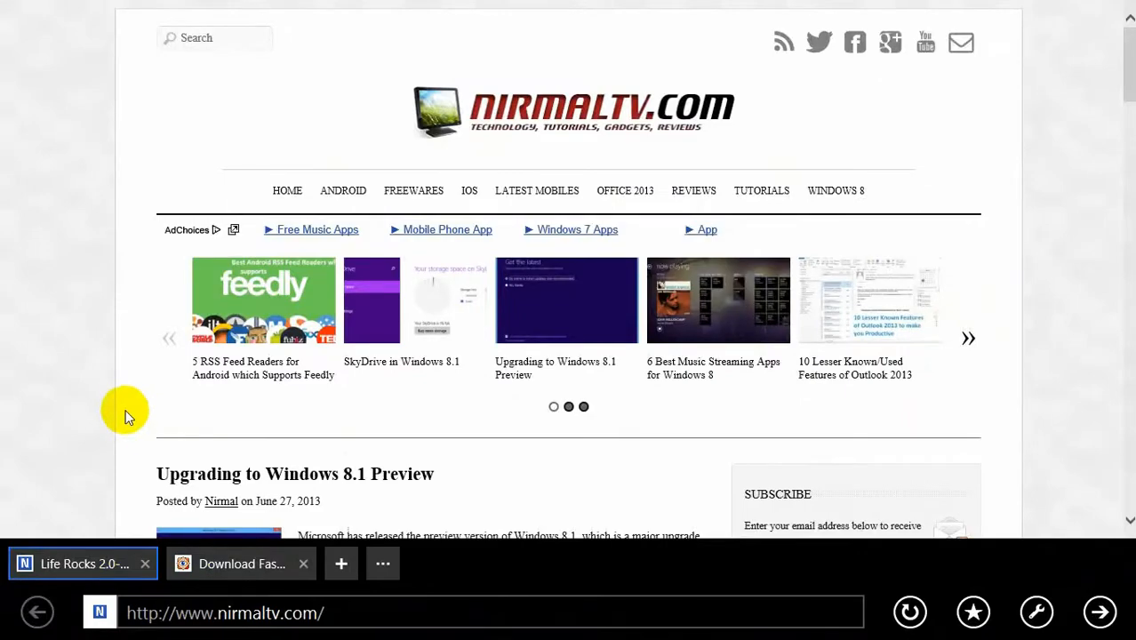
pyautogui.scroll(-3)
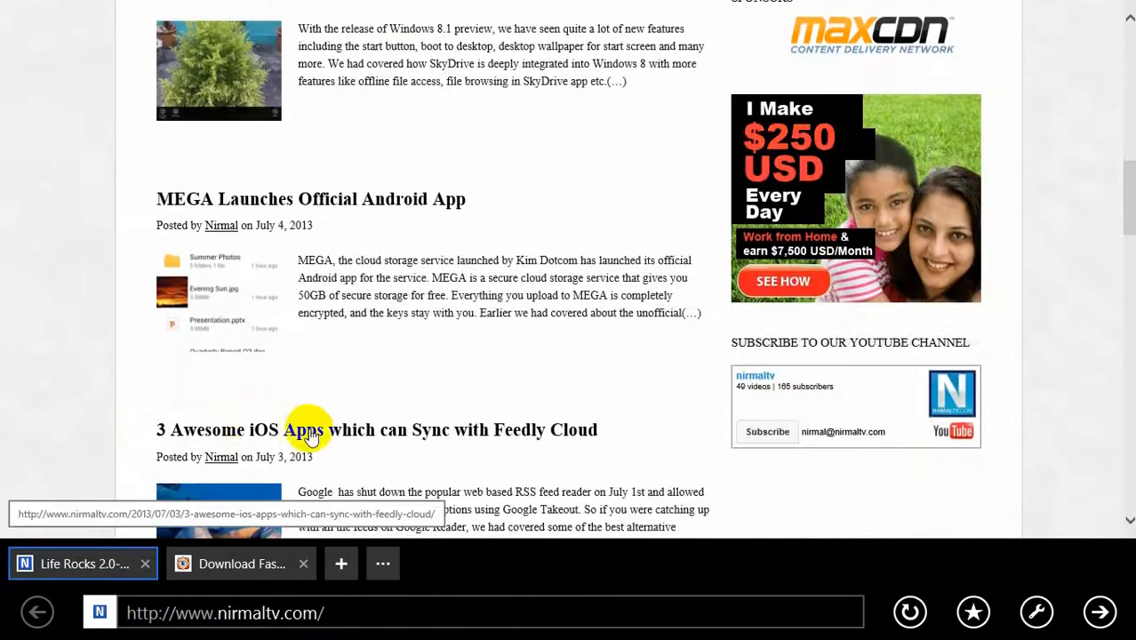
pyautogui.rightClick(309, 428)
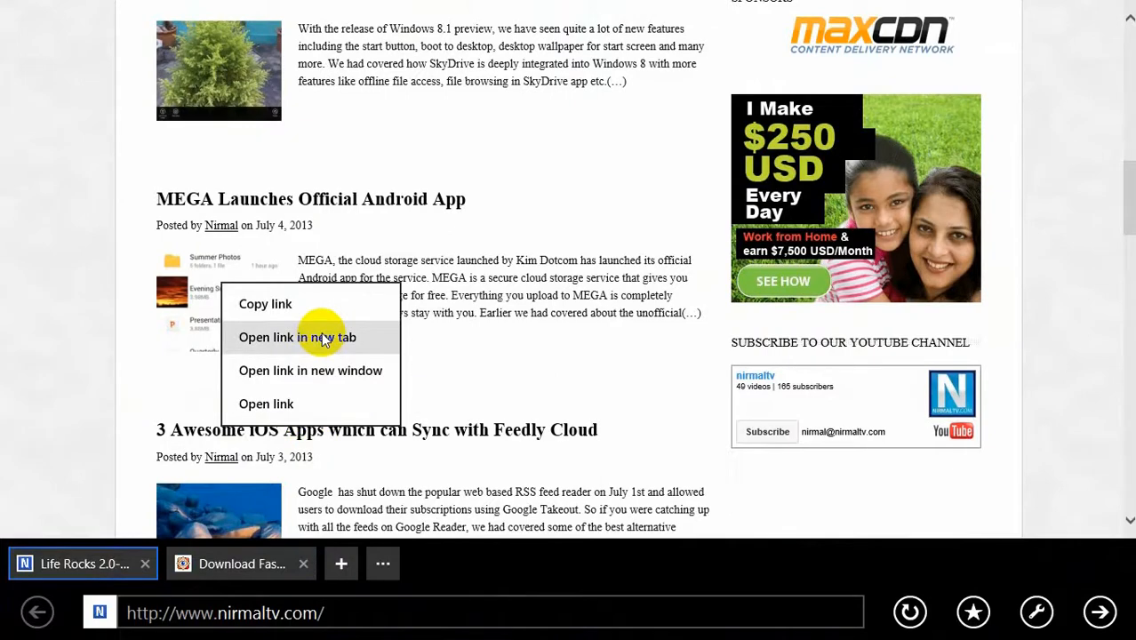
pyautogui.moveTo(334, 403)
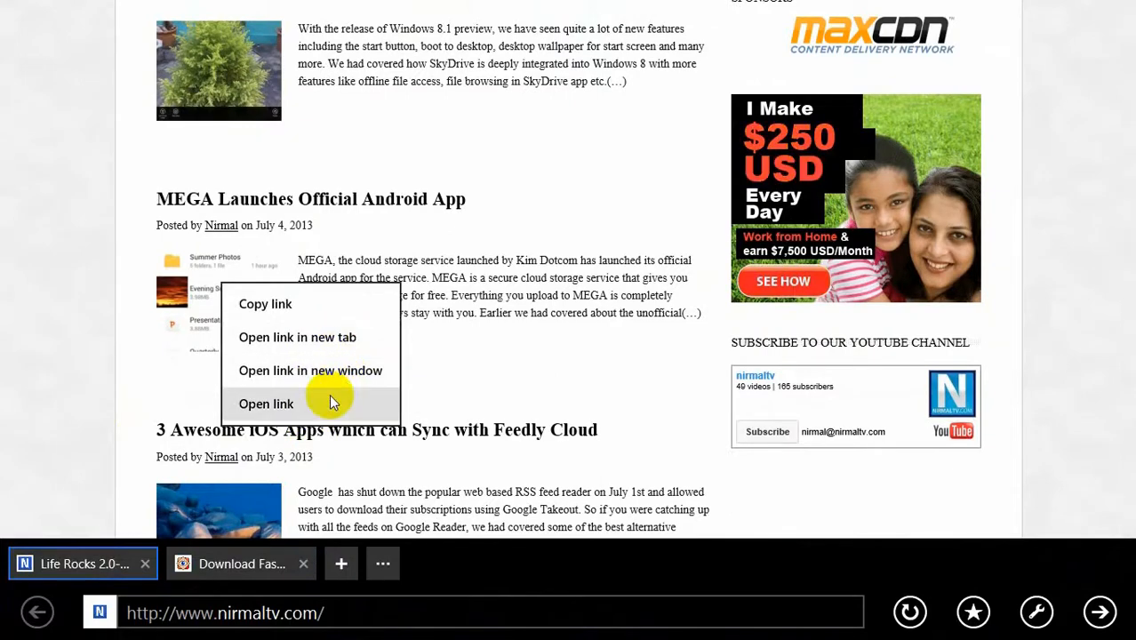
pyautogui.moveTo(320, 337)
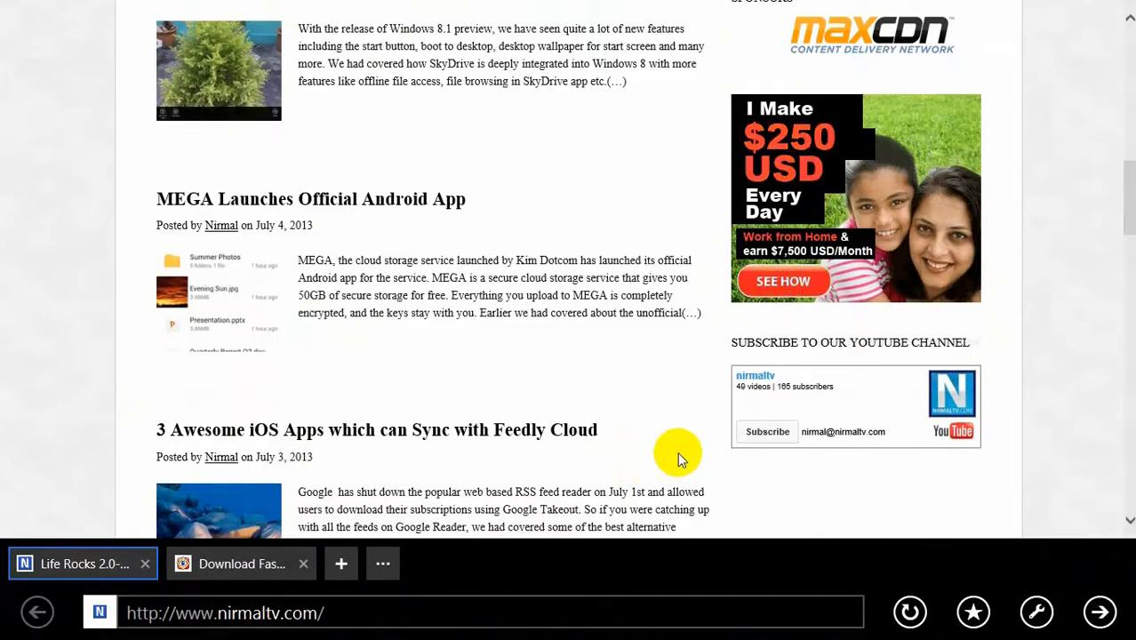
pyautogui.scroll(-3)
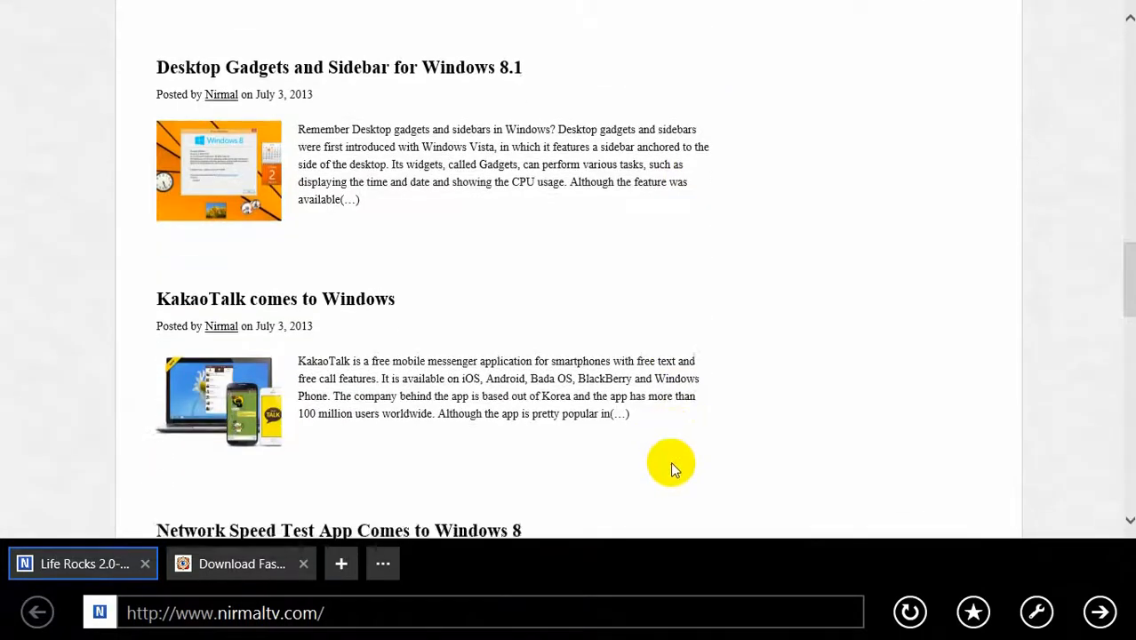
pyautogui.scroll(3)
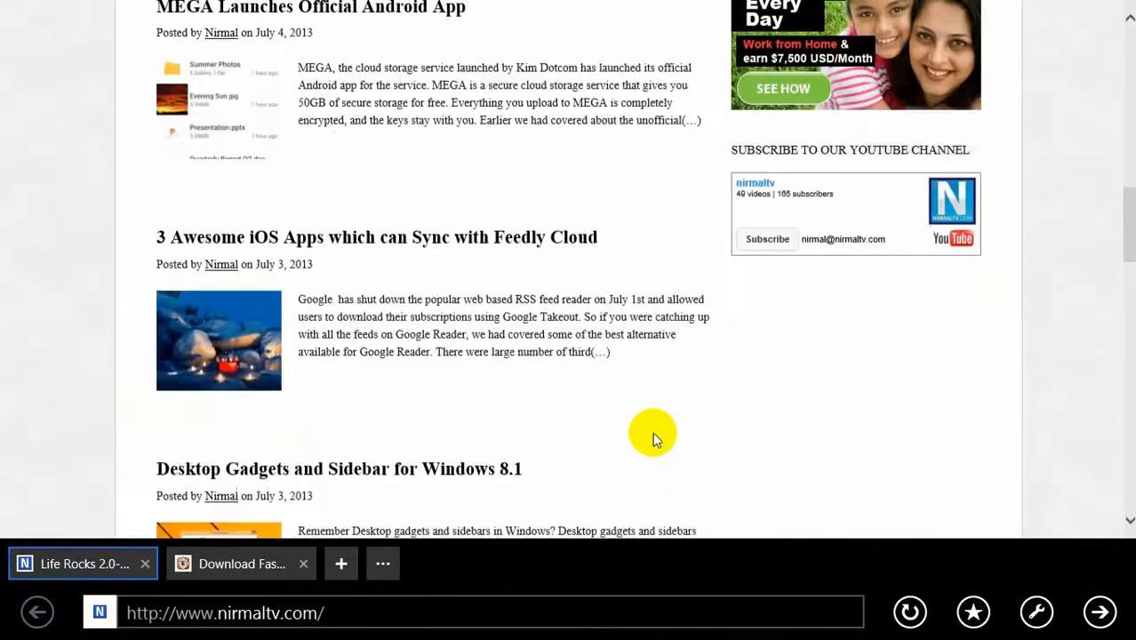